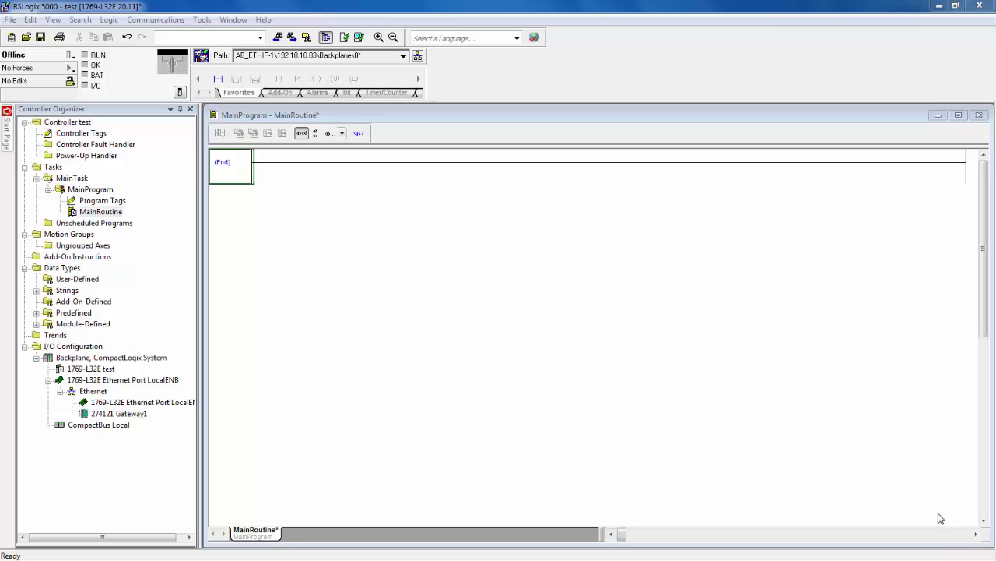
- Start an Add-On Instruction import and choose PF_16_Channel_Safety_Diagnostics_4_10.L5X from the Add On Instruction folder
{"action": "left_click", "coordinate": [78, 256]}
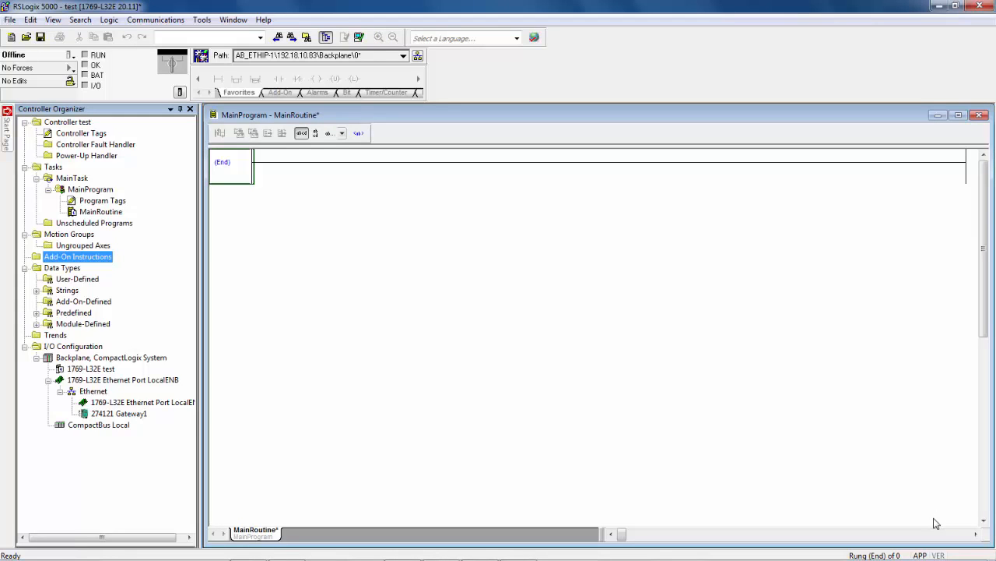
{"action": "mouse_move", "coordinate": [522, 347]}
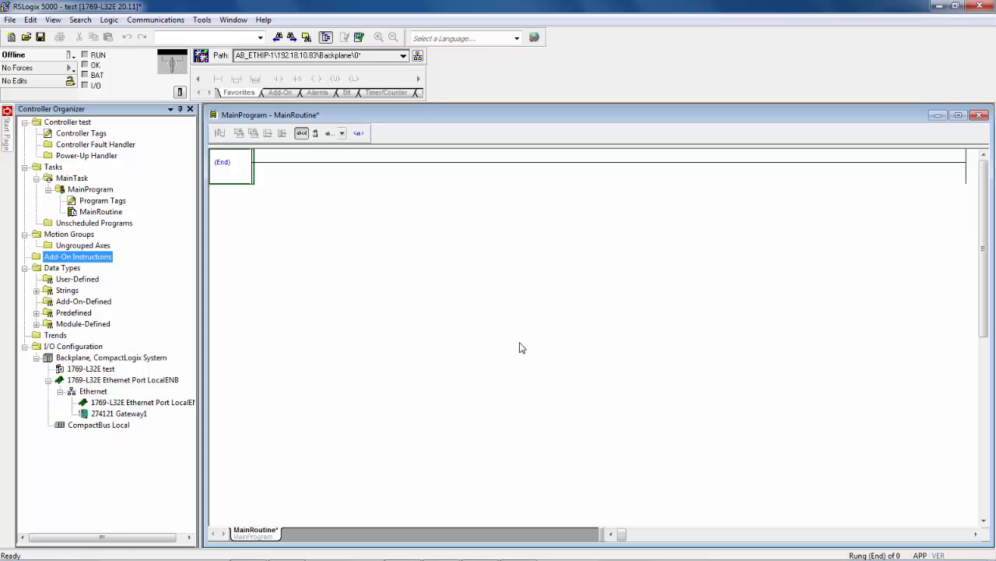
{"action": "mouse_move", "coordinate": [165, 280]}
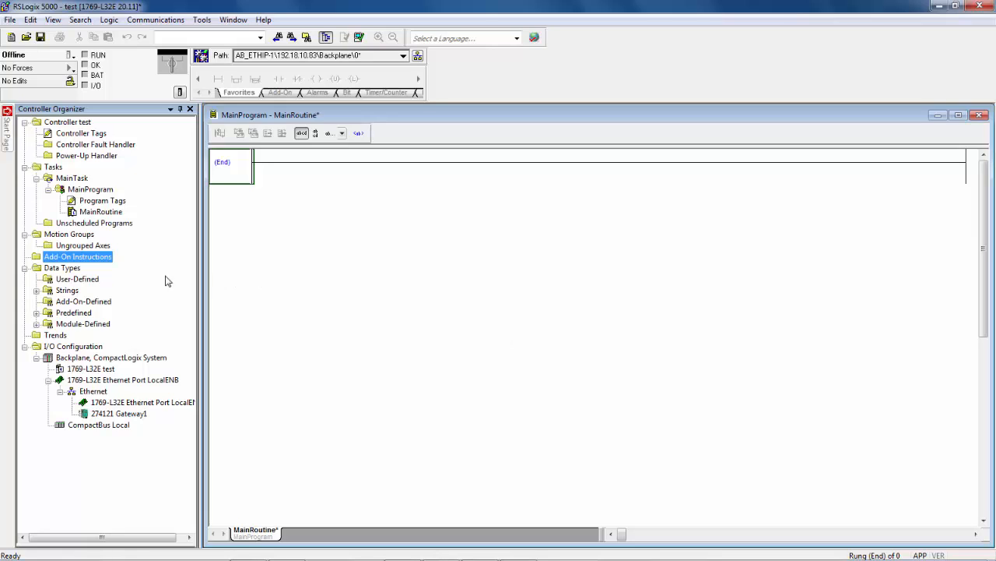
{"action": "right_click", "coordinate": [77, 256]}
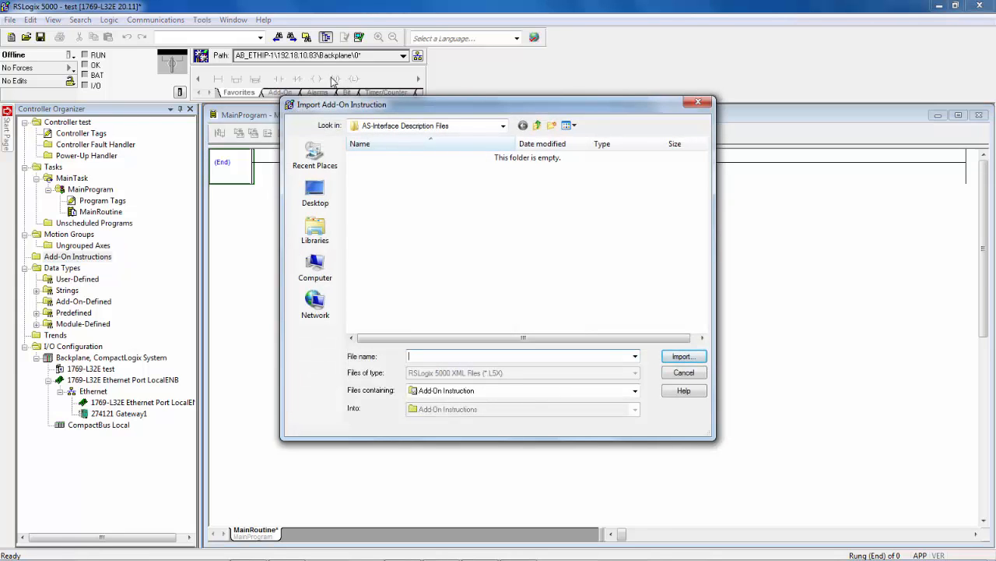
{"action": "left_click", "coordinate": [537, 125]}
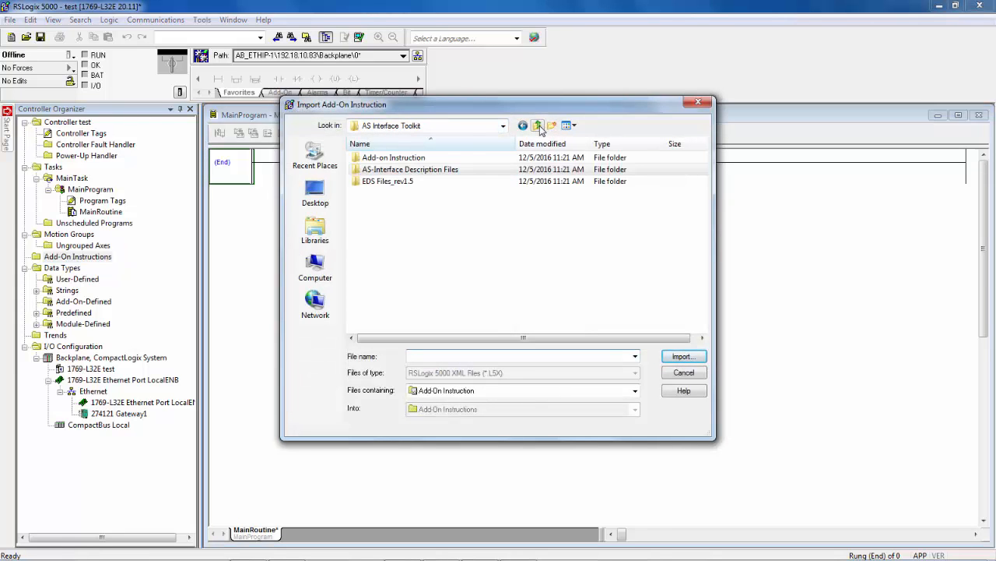
{"action": "left_click", "coordinate": [537, 125]}
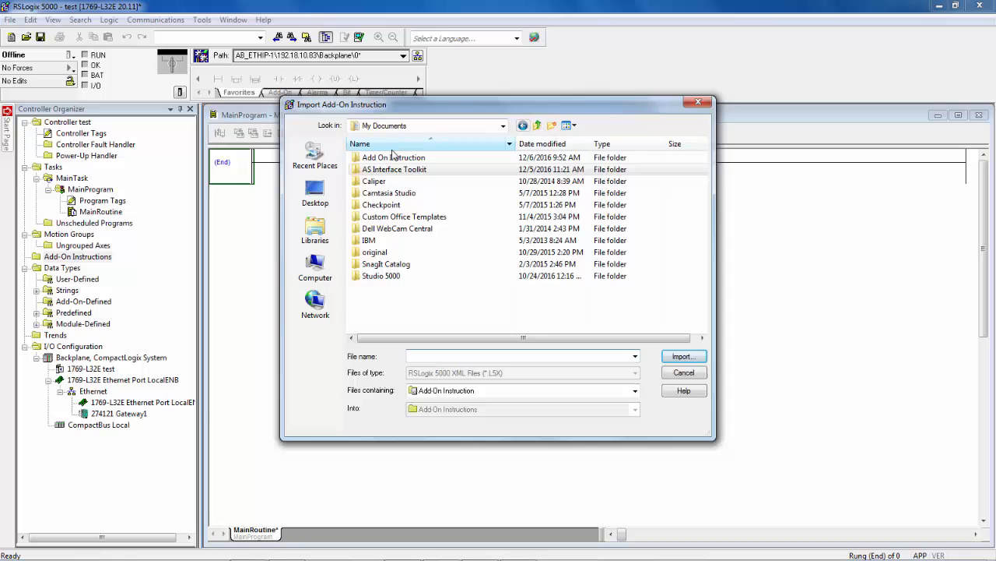
{"action": "double_click", "coordinate": [393, 157]}
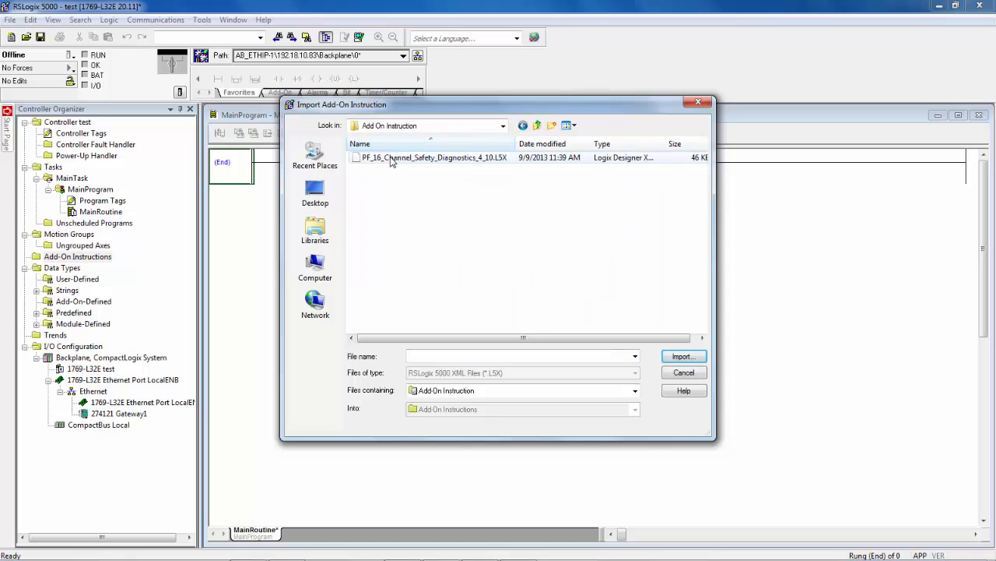
{"action": "left_click", "coordinate": [433, 157]}
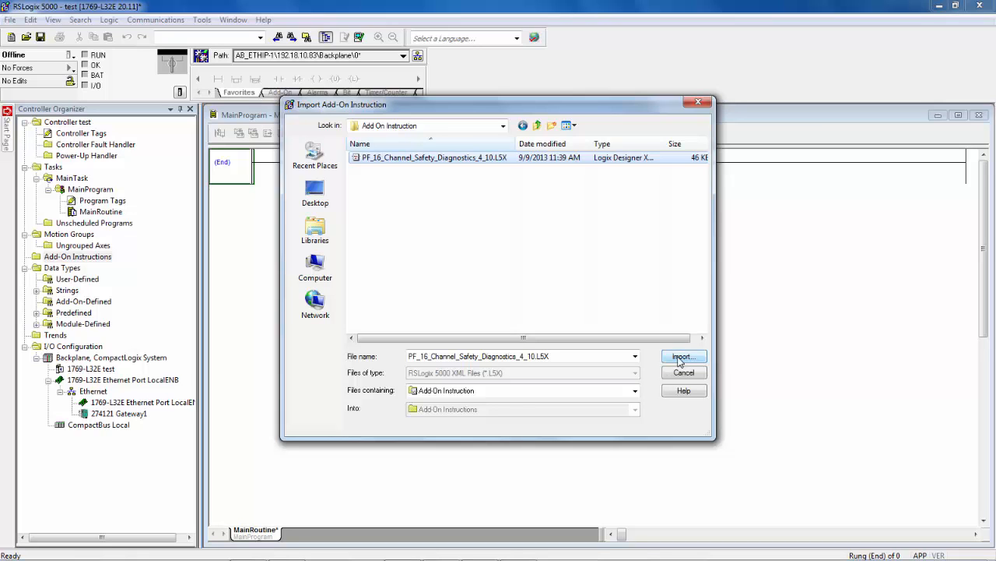
{"action": "left_click", "coordinate": [682, 356]}
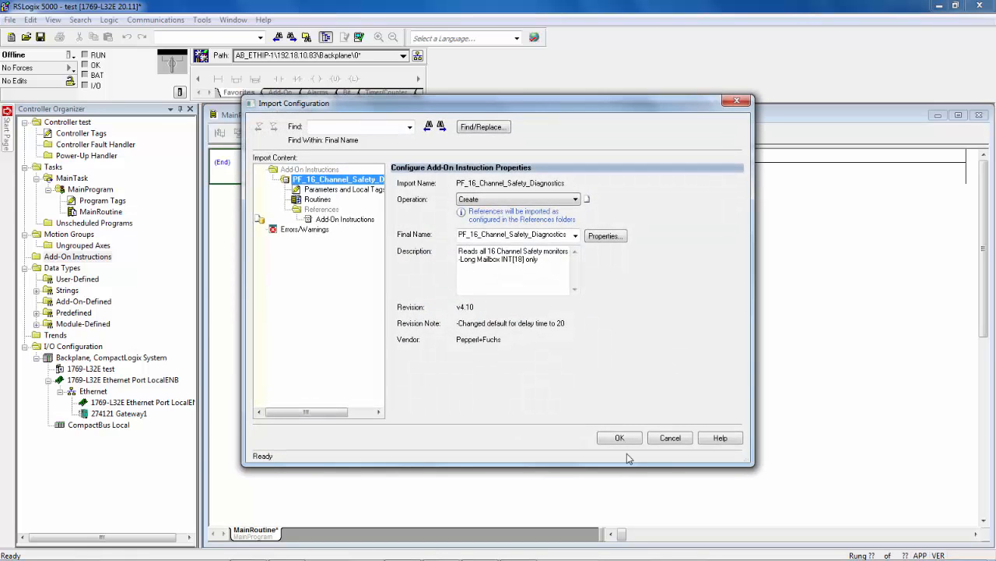
- Accept the import configuration so PF_16_Channel_Safety_Diagnostics joins the project's add-on instructions
{"action": "left_click", "coordinate": [619, 436]}
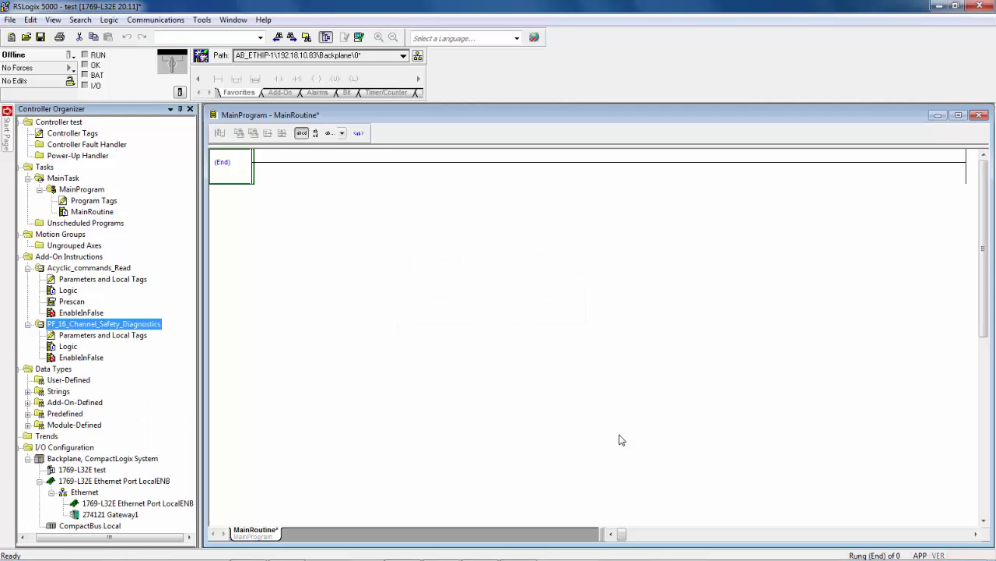
{"action": "mouse_move", "coordinate": [413, 199]}
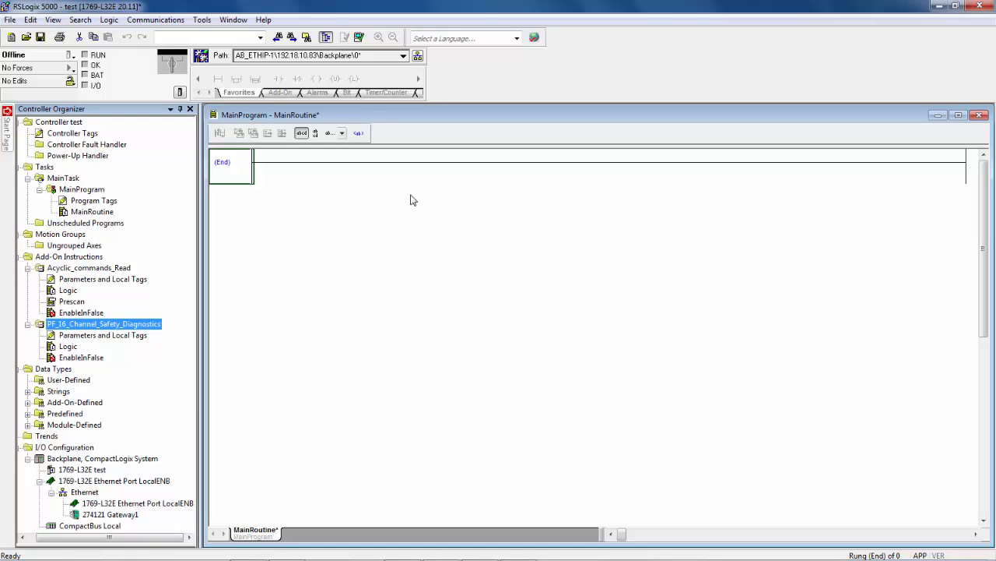
{"action": "mouse_move", "coordinate": [338, 121]}
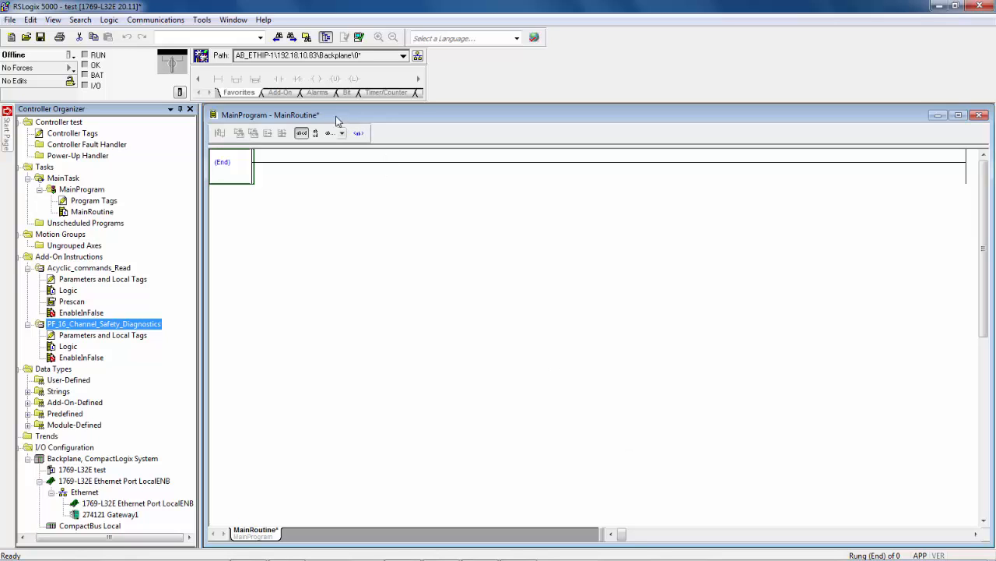
{"action": "mouse_move", "coordinate": [230, 169]}
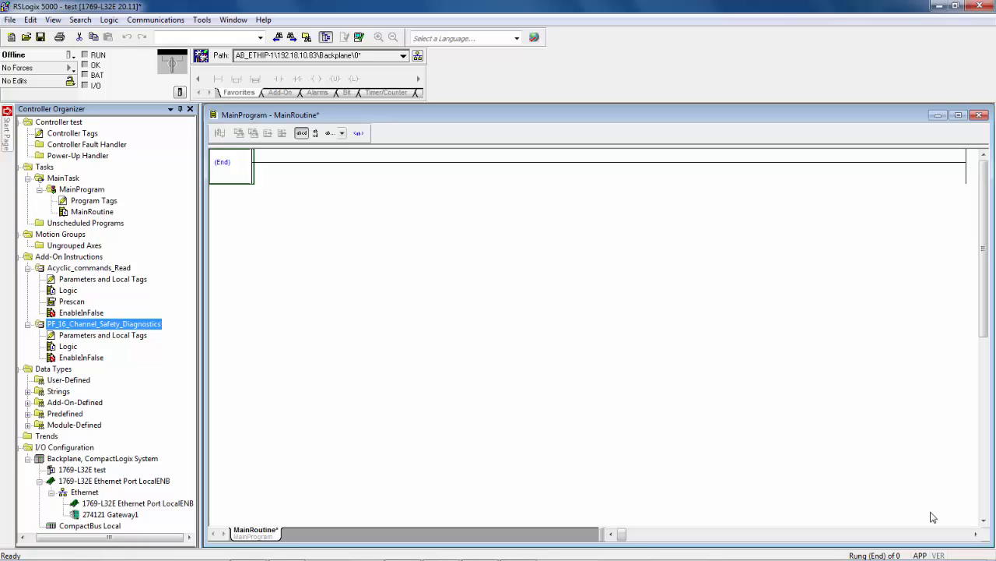
{"action": "mouse_move", "coordinate": [792, 454]}
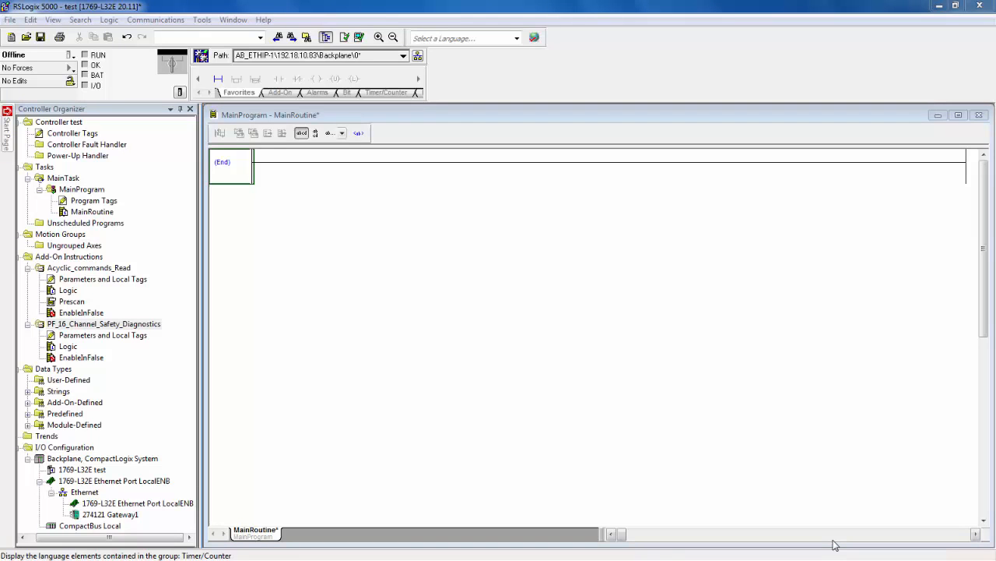
{"action": "mouse_move", "coordinate": [978, 436]}
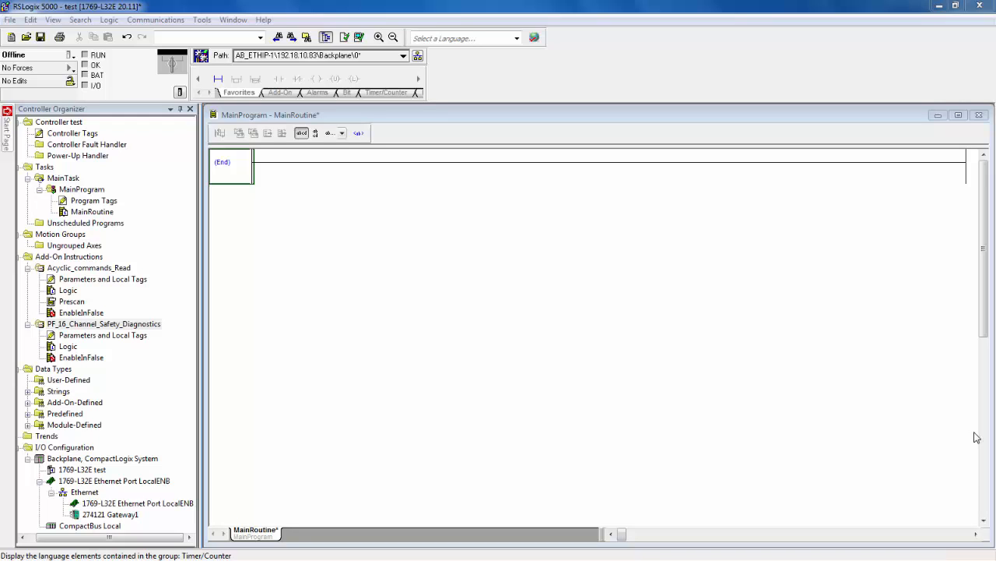
{"action": "mouse_move", "coordinate": [283, 230]}
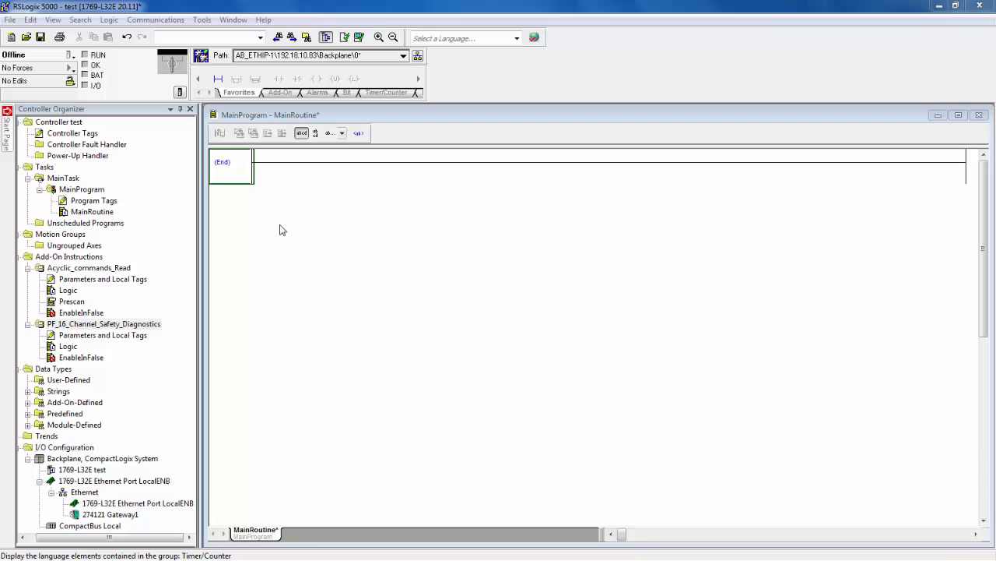
- Add CPS instructions copying ASI_Mailbox_Out to Gateway1:O1.Data[16] and Gateway1:I1.Data[16] to ASI_Mailbox_In
{"action": "type", "text": "cps"}
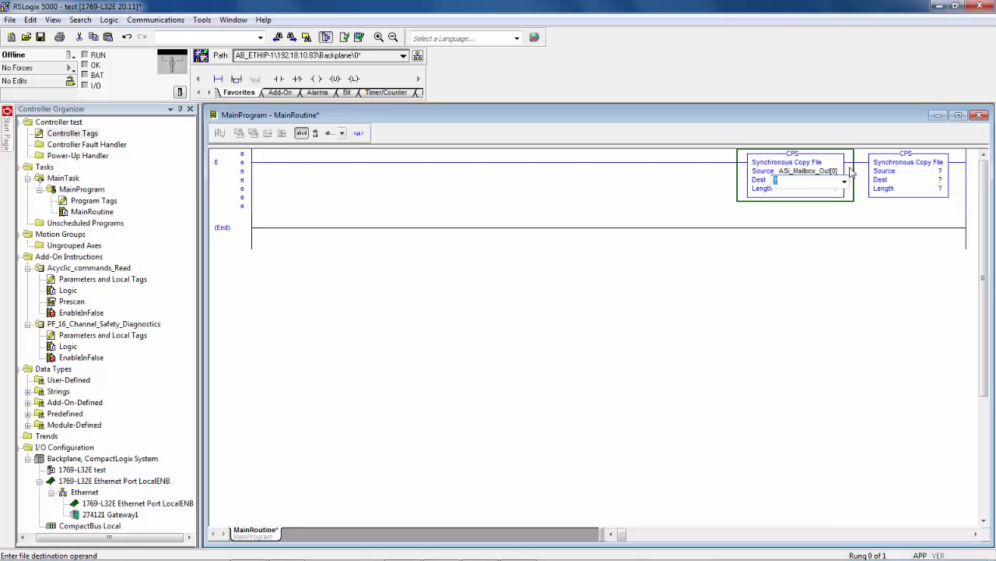
{"action": "left_click", "coordinate": [844, 181]}
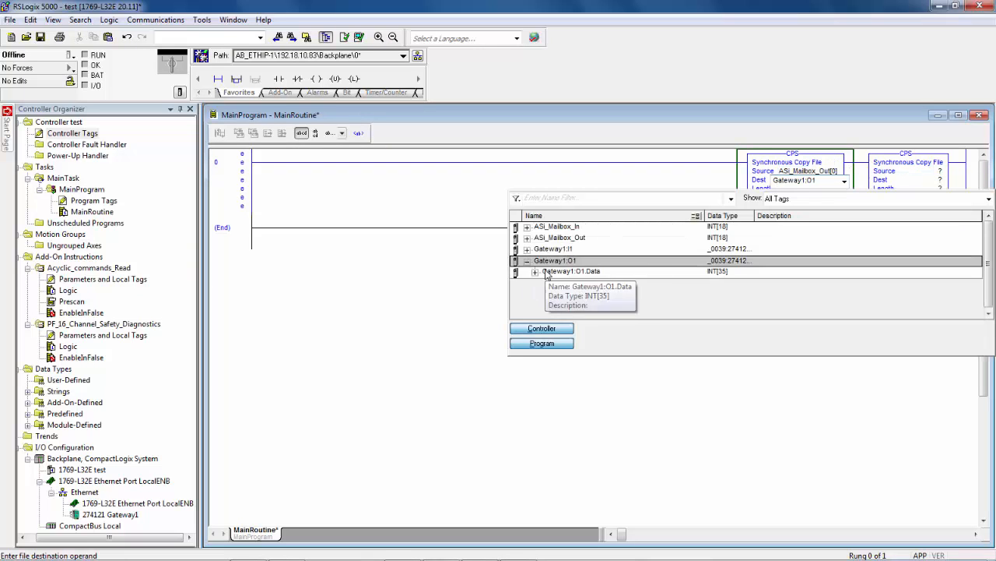
{"action": "double_click", "coordinate": [573, 271]}
{"action": "type", "text": "Gateway1:I1.Data[16"}
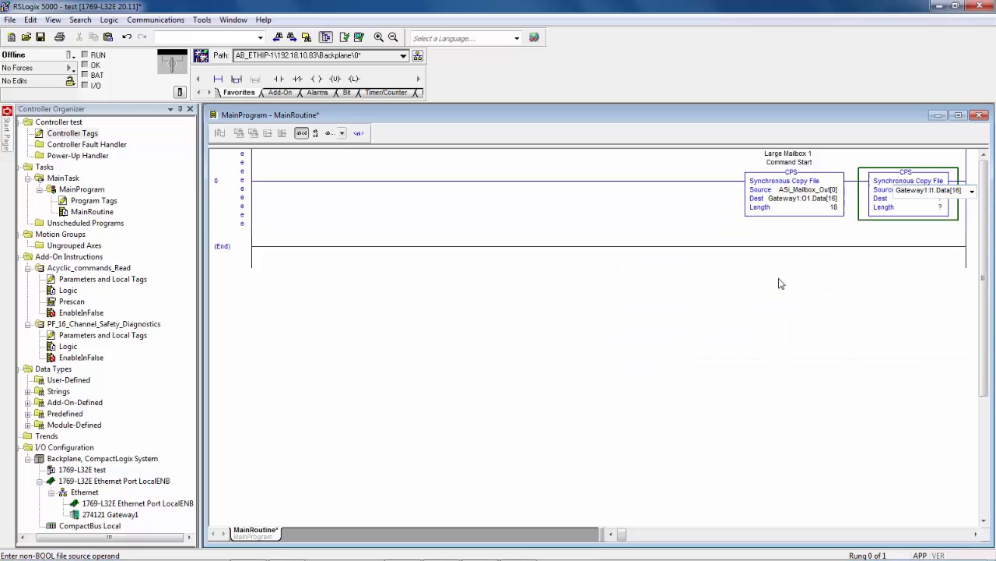
{"action": "type", "text": "ASI_Mailbox_In[0"}
{"action": "left_click", "coordinate": [937, 208]}
{"action": "type", "text": "18"}
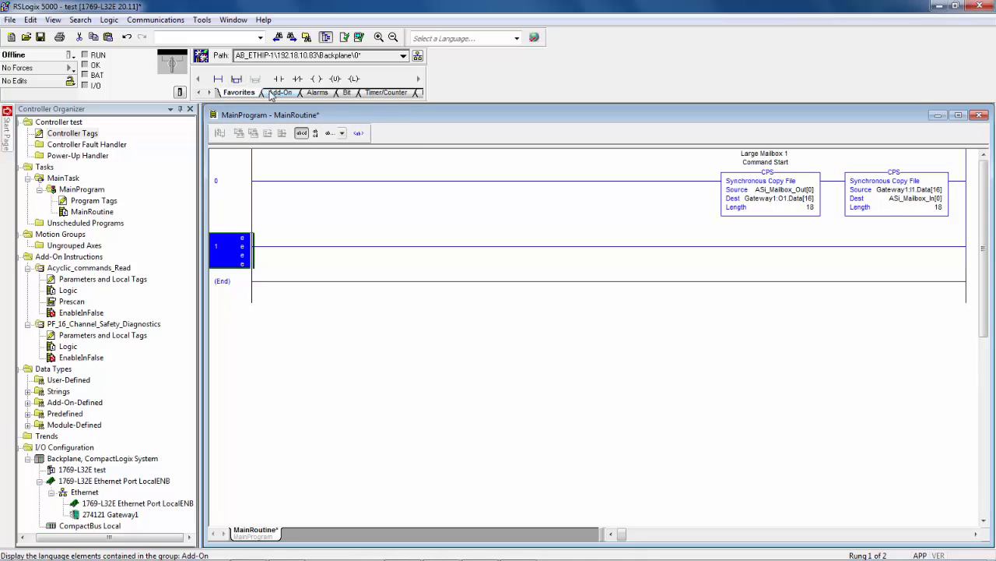
{"action": "mouse_move", "coordinate": [280, 92]}
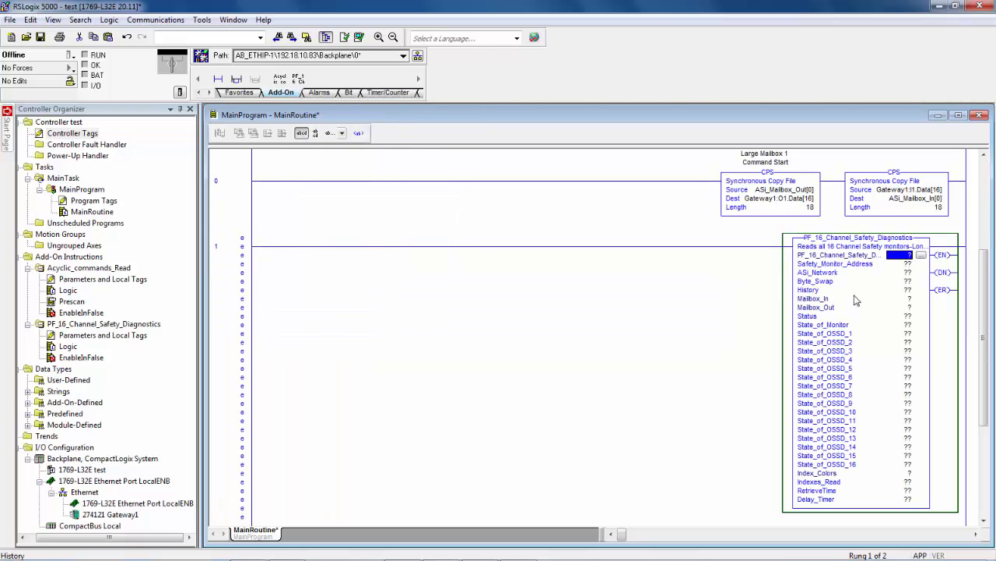
{"action": "mouse_move", "coordinate": [872, 277]}
{"action": "type", "text": "KE4"}
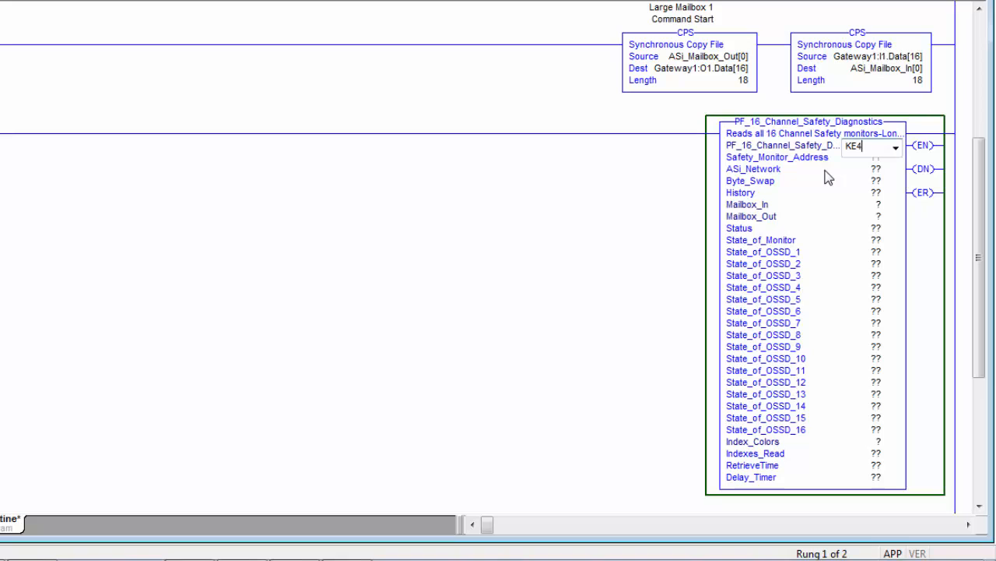
- Enter KE4_Safe1 as the instance tag of the PF_16_Channel_Safety_Diagnostics instruction on the new rung
{"action": "type", "text": "_Safe1"}
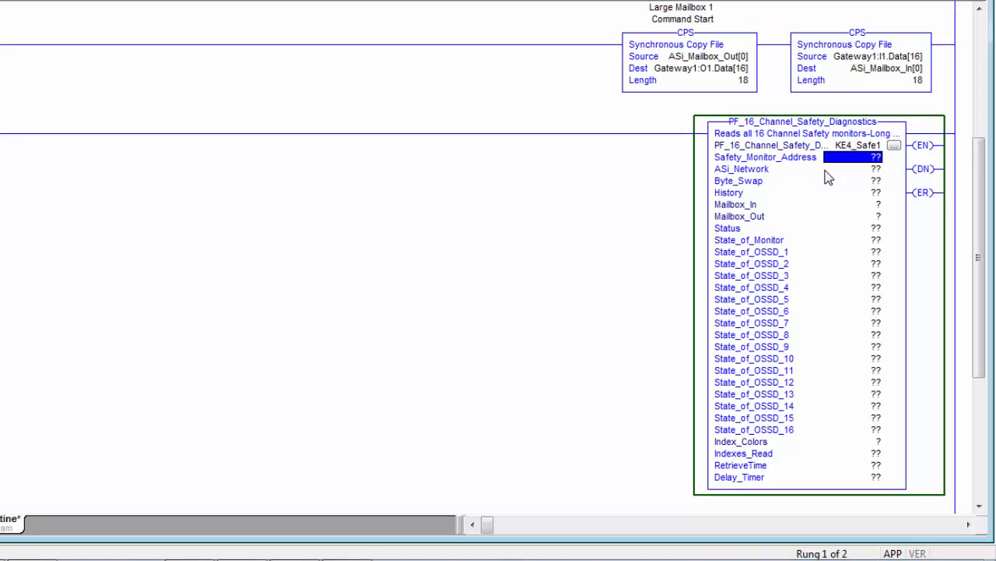
- Create the KE4_Safe1 tag and assign ASi_Mailbox_In and ASi_Mailbox_Out to the instruction's mailbox parameters
{"action": "right_click", "coordinate": [856, 146]}
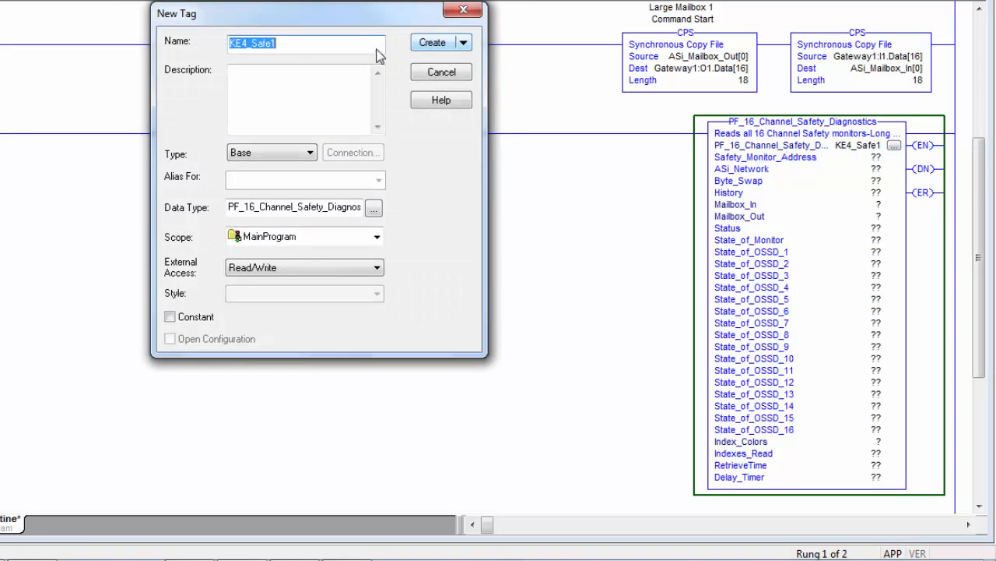
{"action": "mouse_move", "coordinate": [434, 42]}
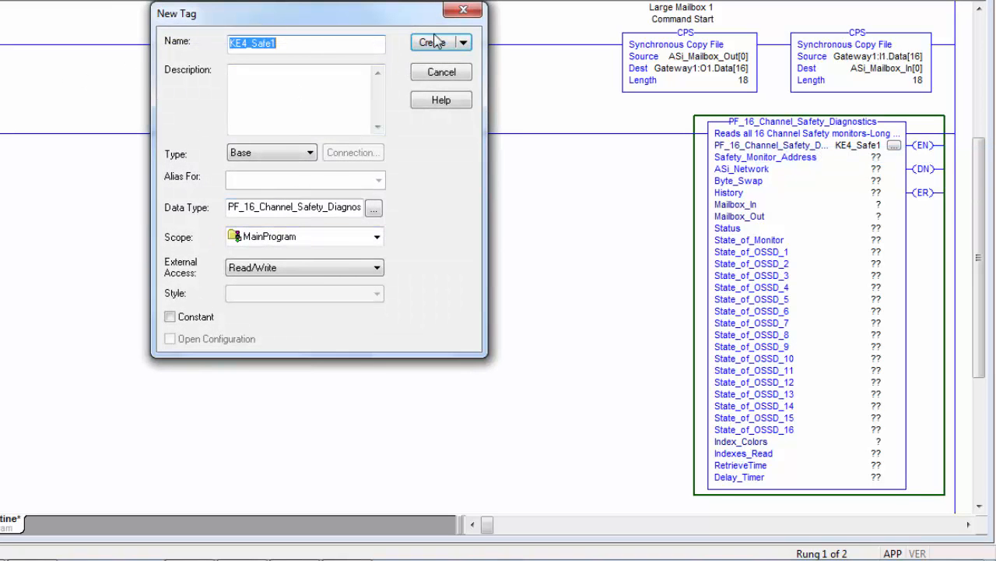
{"action": "left_click", "coordinate": [430, 42]}
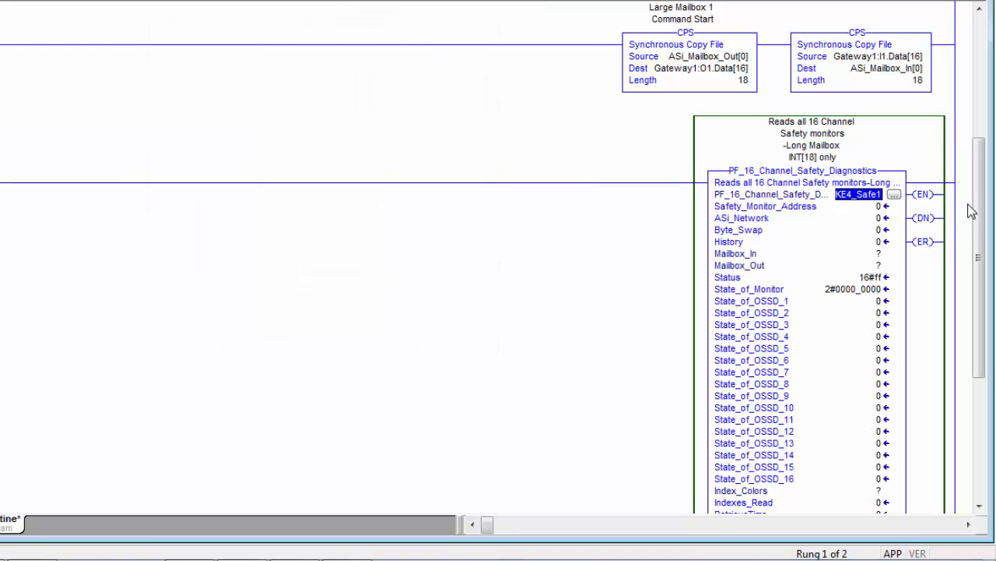
{"action": "scroll", "scroll_direction": "down", "scroll_amount": 3}
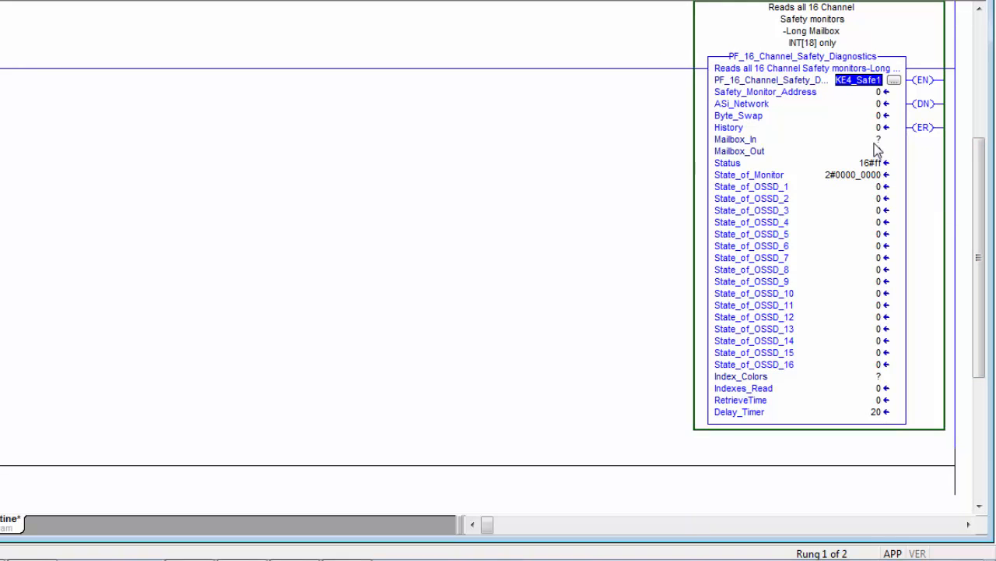
{"action": "left_click", "coordinate": [817, 139]}
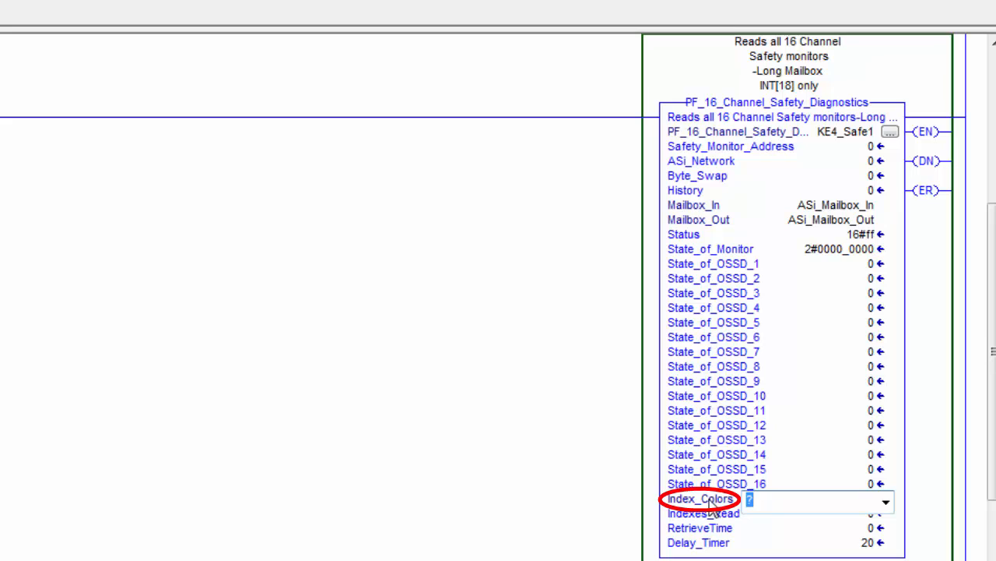
- Create a new Index tag and use it for the instruction's Index_Colors parameter
{"action": "type", "text": "Index"}
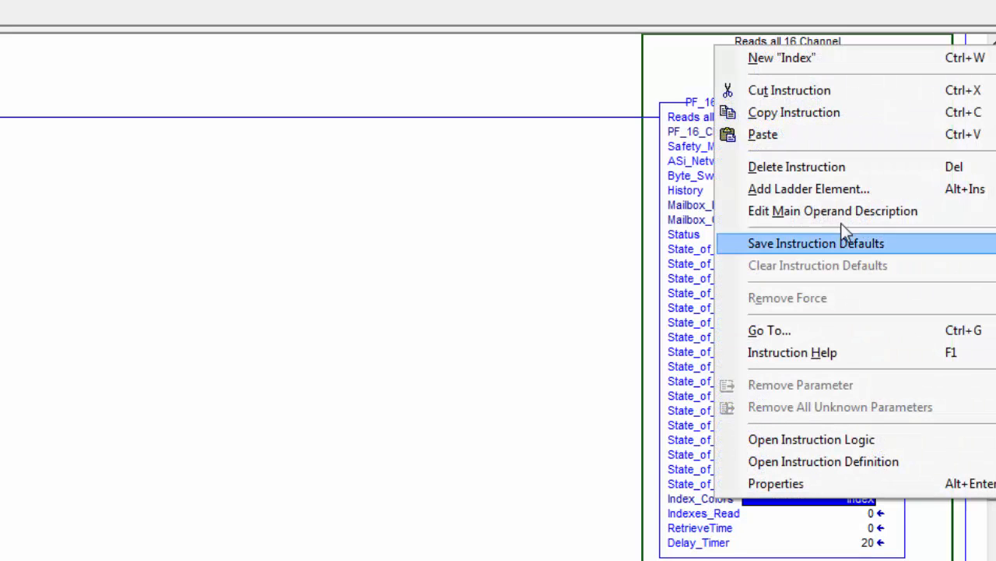
{"action": "left_click", "coordinate": [782, 57]}
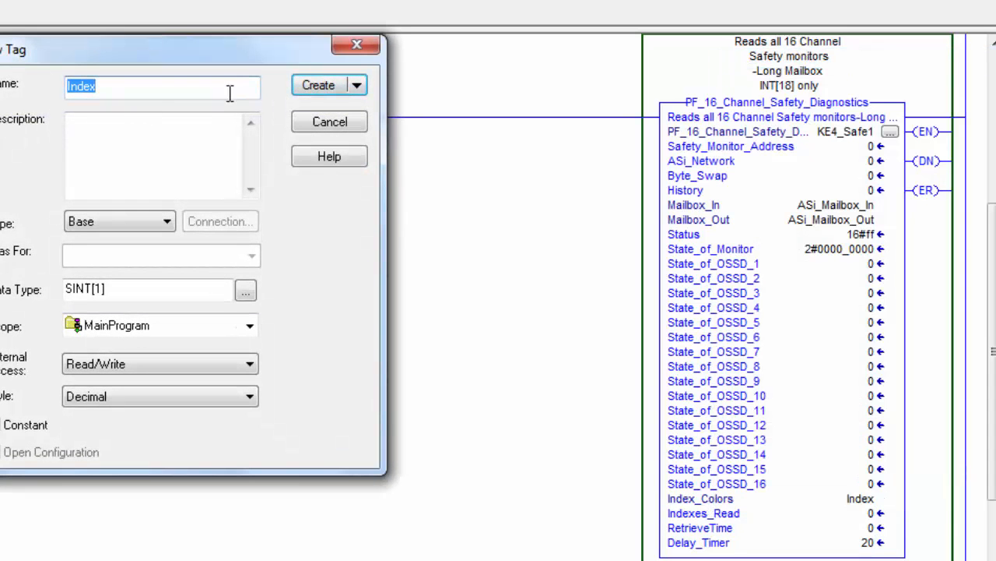
{"action": "left_click", "coordinate": [317, 84]}
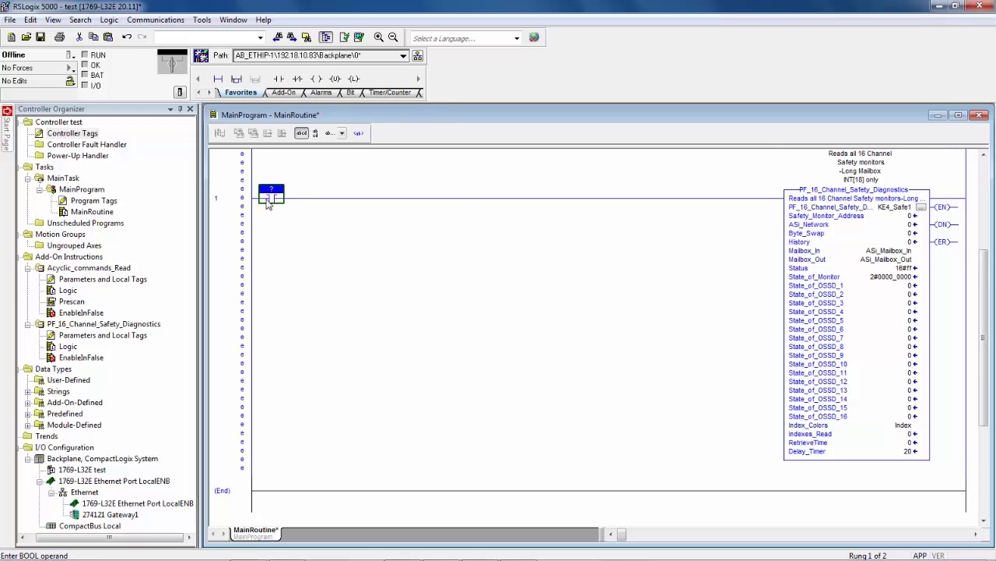
{"action": "mouse_move", "coordinate": [277, 199]}
{"action": "type", "text": "trigger"}
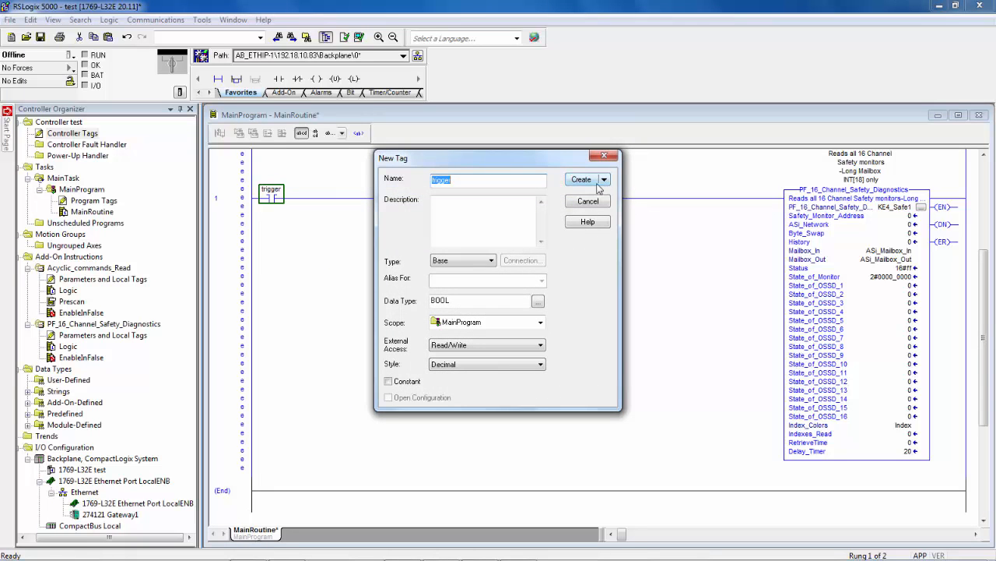
- Create the trigger tag as BOOL in MainProgram for the rung's contact
{"action": "left_click", "coordinate": [581, 180]}
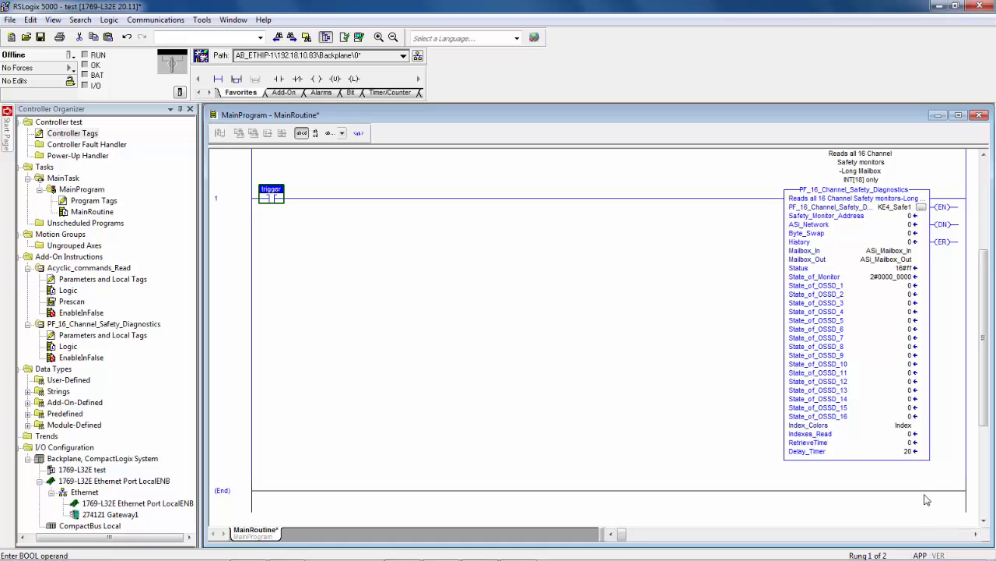
{"action": "mouse_move", "coordinate": [890, 281]}
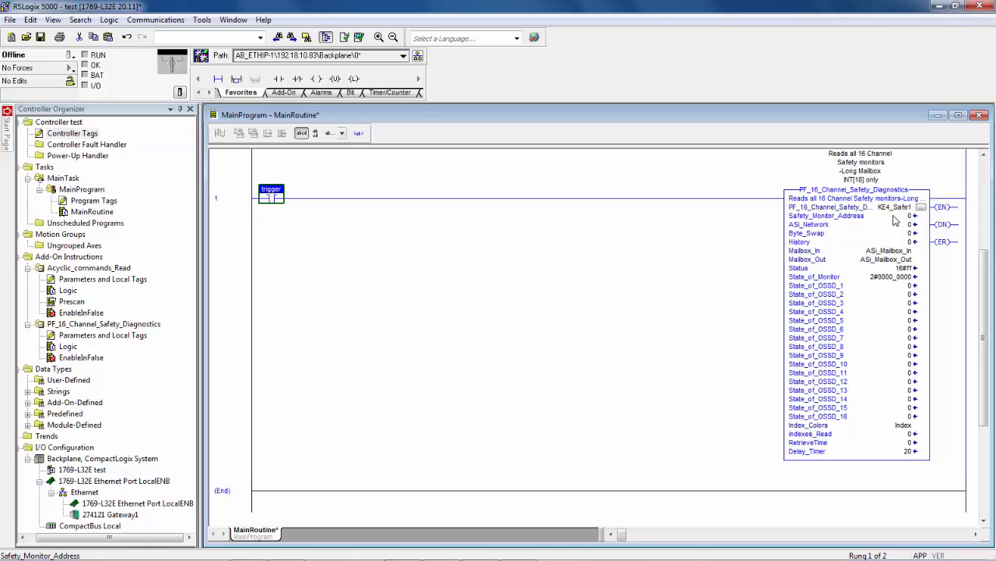
{"action": "mouse_move", "coordinate": [900, 221]}
{"action": "type", "text": "14"}
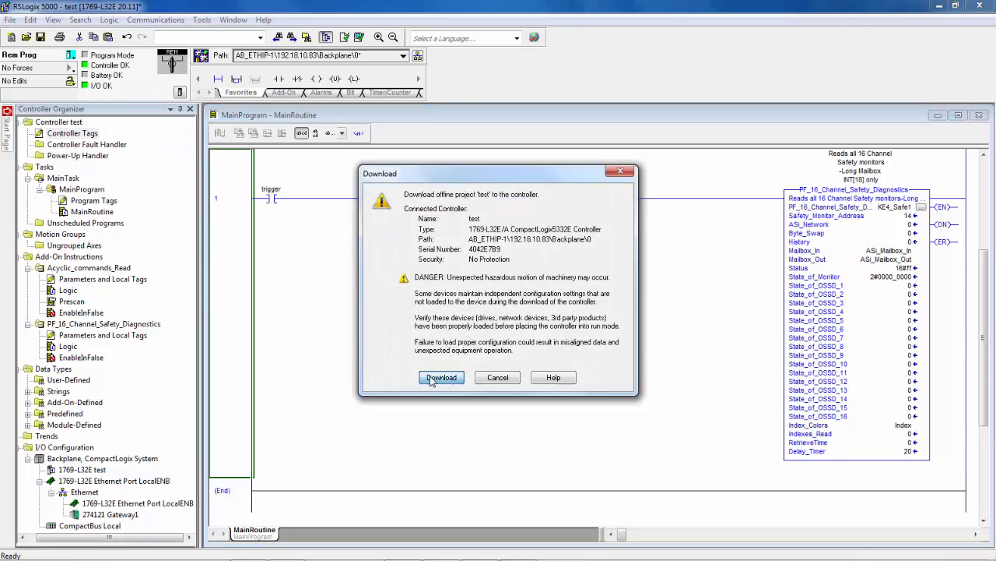
- Download the project to the CompactLogix controller and switch it to Run mode
{"action": "left_click", "coordinate": [443, 379]}
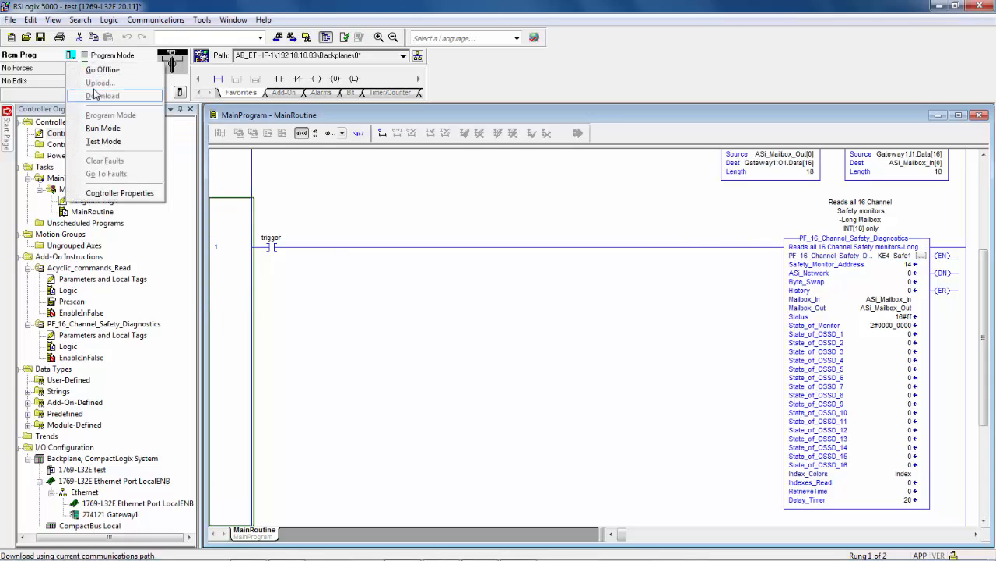
{"action": "left_click", "coordinate": [101, 95]}
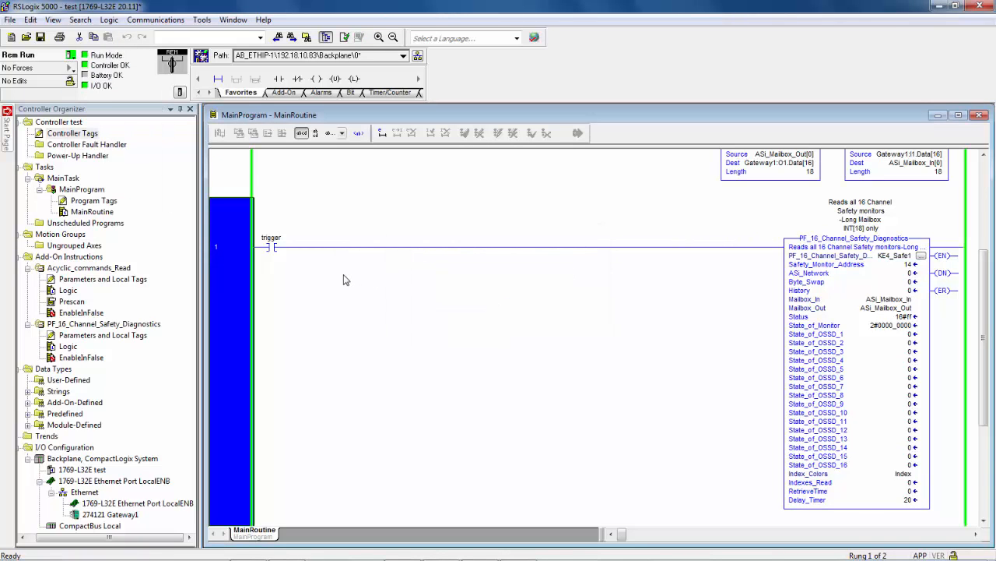
{"action": "mouse_move", "coordinate": [318, 253]}
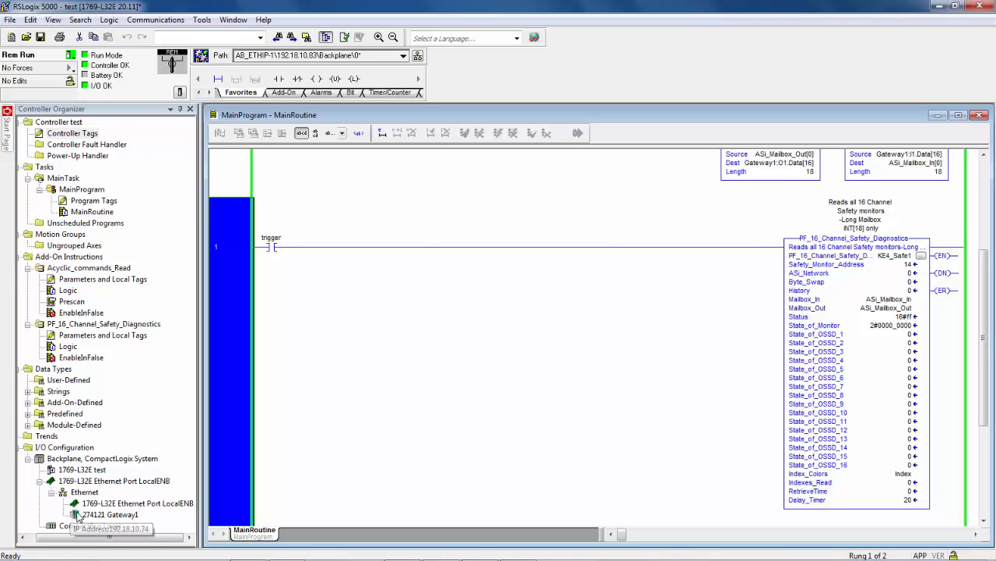
{"action": "mouse_move", "coordinate": [91, 522]}
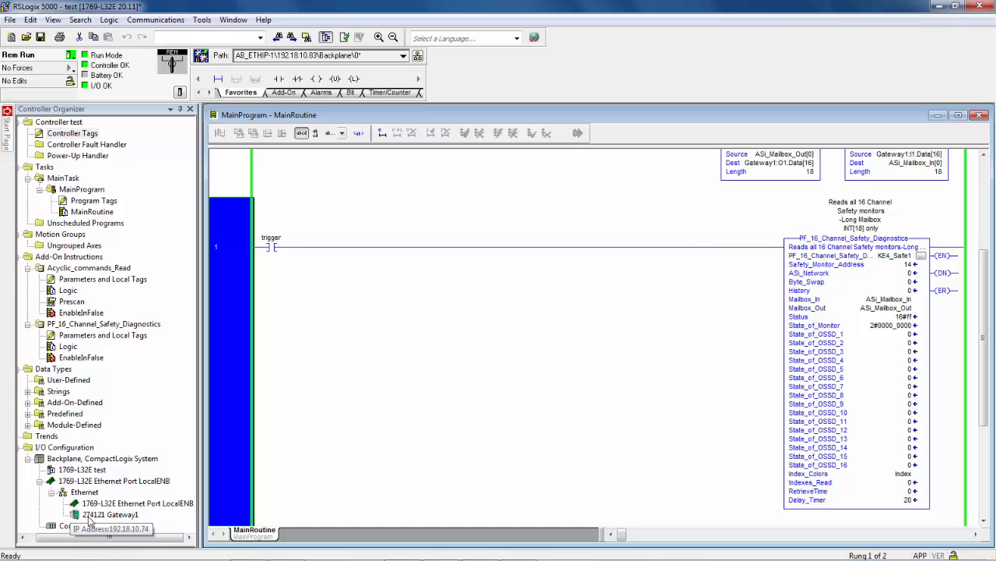
{"action": "mouse_move", "coordinate": [504, 330]}
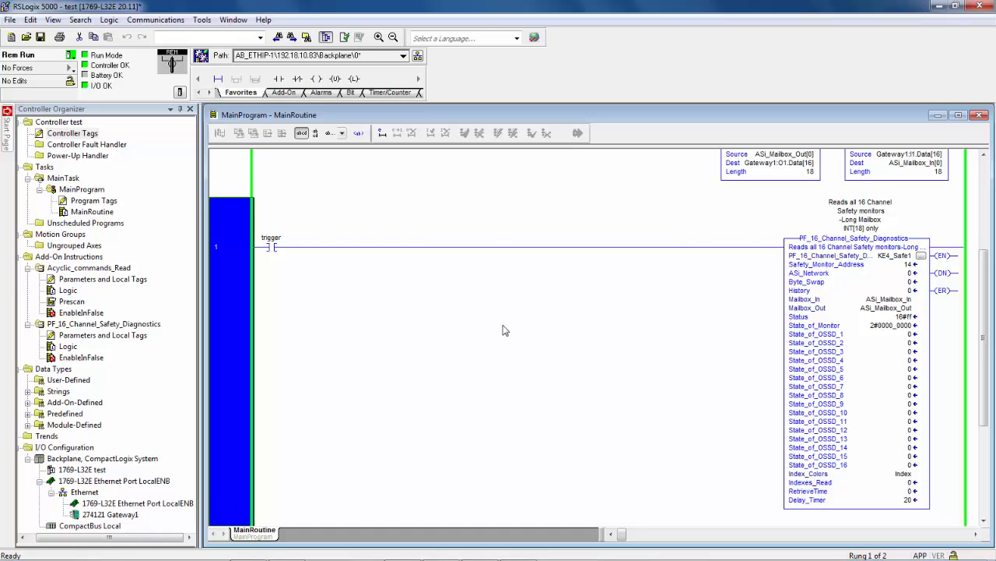
{"action": "mouse_move", "coordinate": [327, 265]}
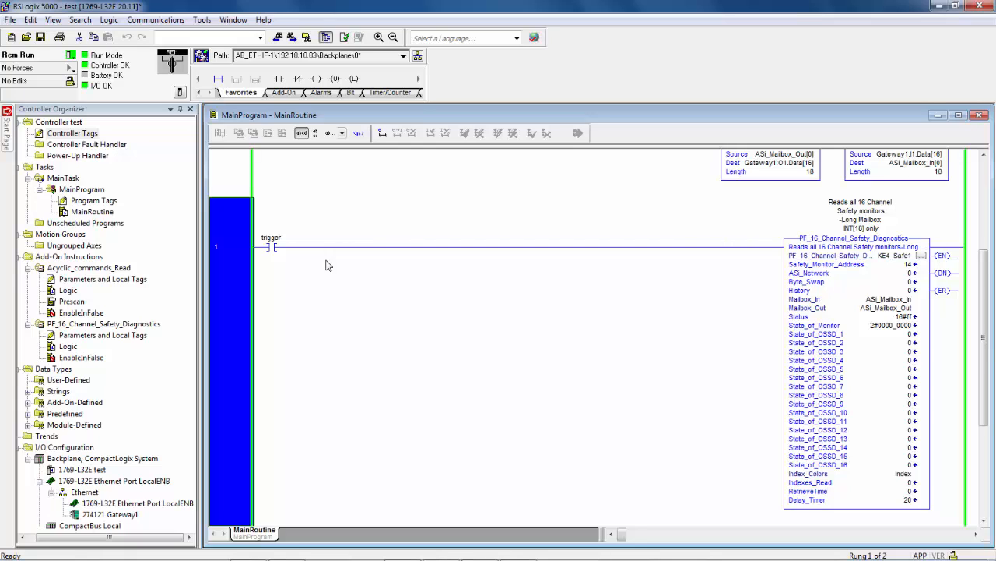
{"action": "mouse_move", "coordinate": [937, 524]}
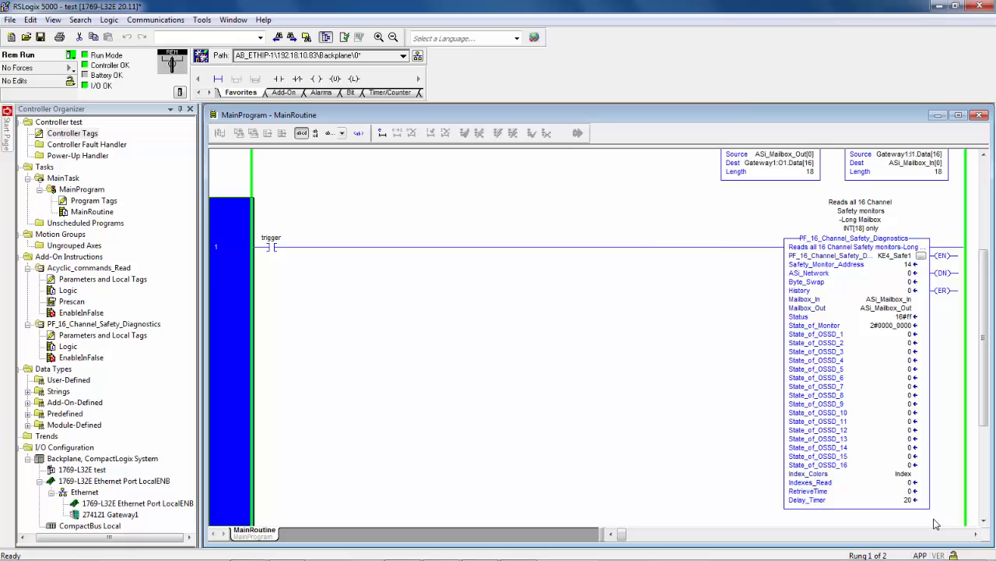
{"action": "mouse_move", "coordinate": [859, 70]}
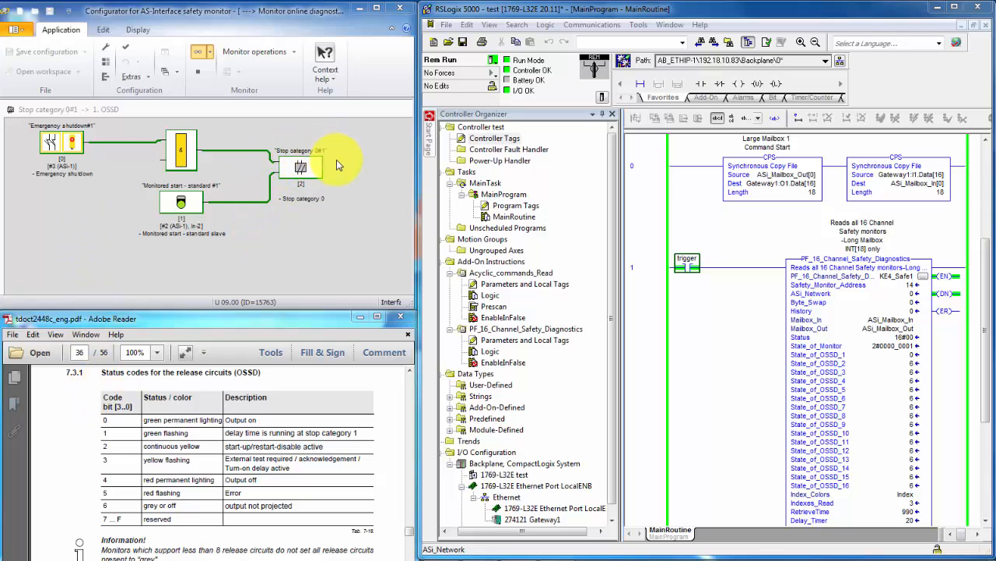
{"action": "mouse_move", "coordinate": [346, 181]}
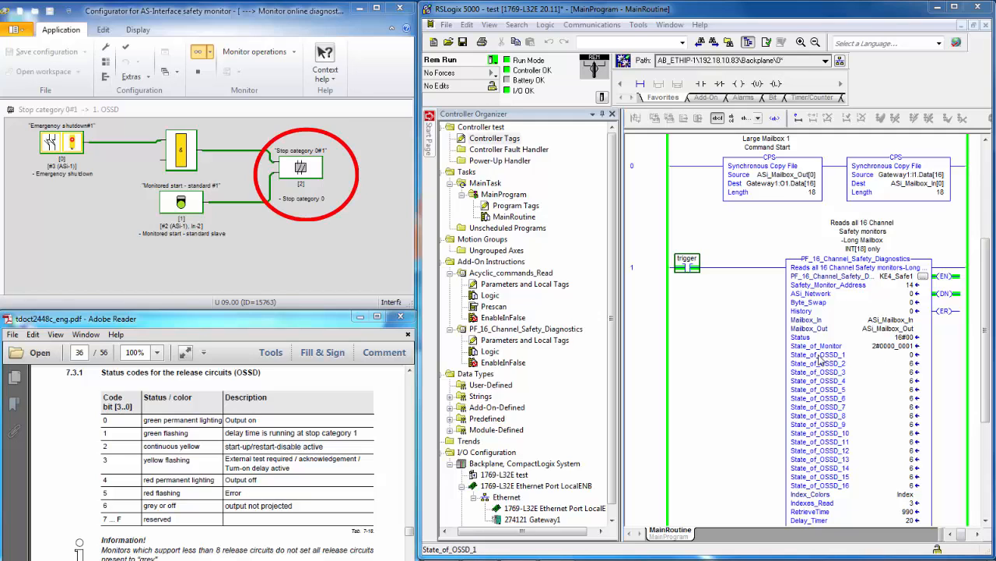
{"action": "mouse_move", "coordinate": [317, 146]}
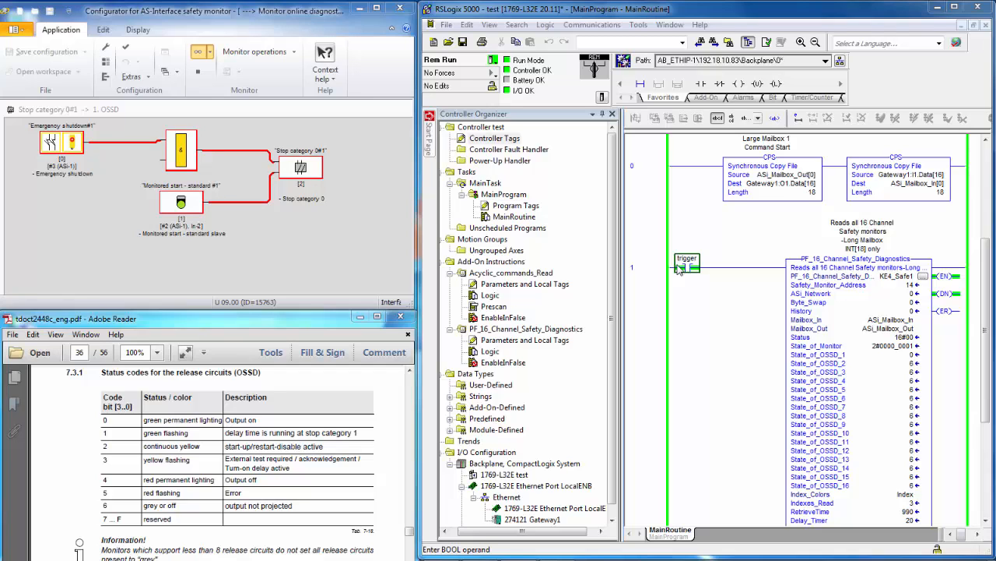
- Toggle the trigger contact's bit on to enable the safety diagnostics instruction
{"action": "right_click", "coordinate": [682, 268]}
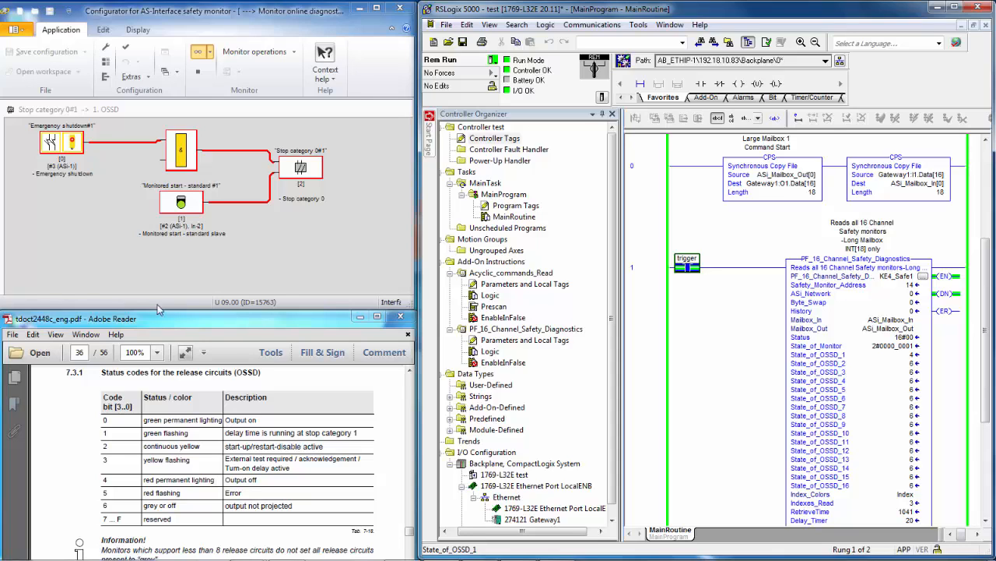
{"action": "mouse_move", "coordinate": [93, 233]}
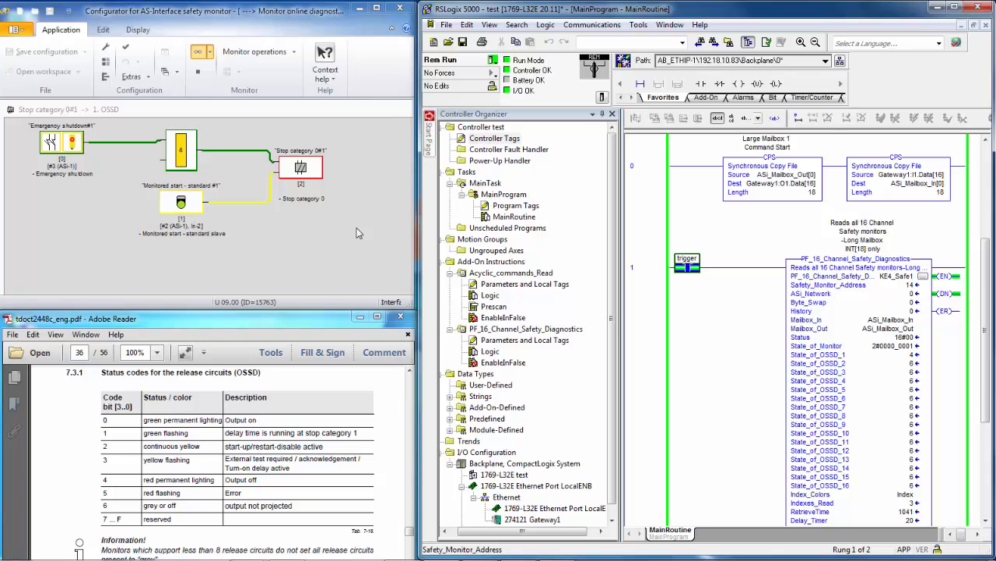
{"action": "mouse_move", "coordinate": [231, 92]}
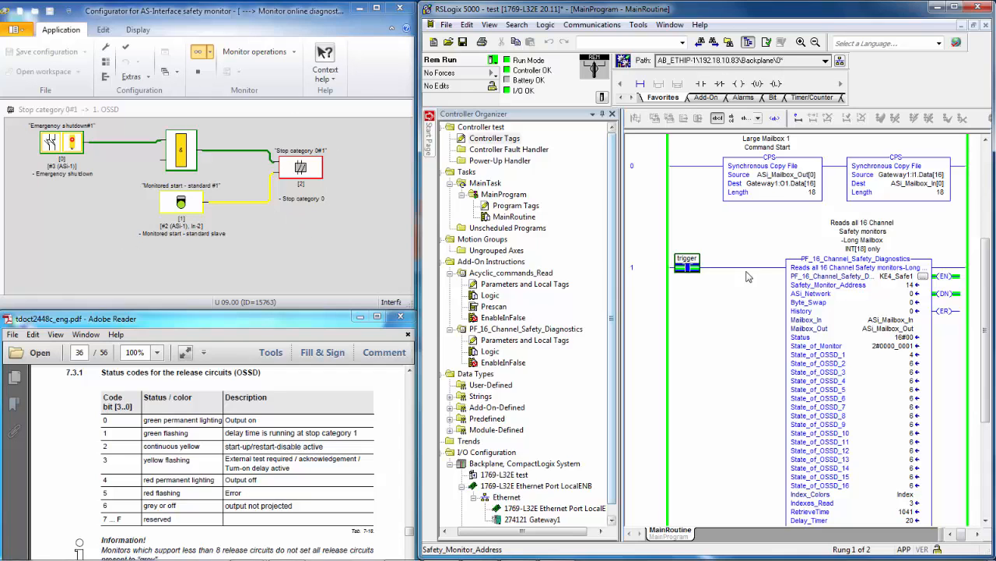
- Toggle the trigger bit off again via the contact's Toggle Bit command
{"action": "right_click", "coordinate": [686, 268]}
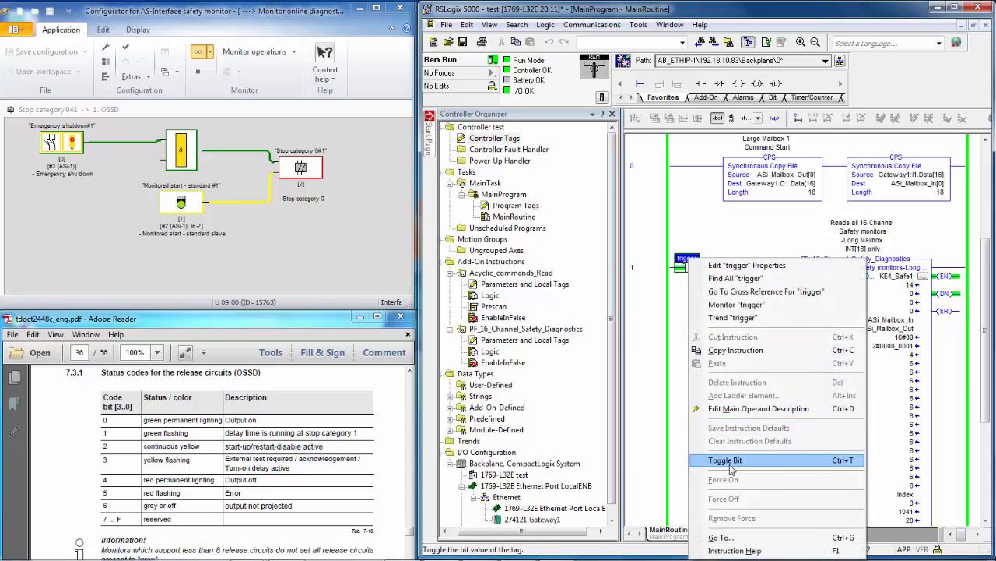
{"action": "left_click", "coordinate": [725, 459]}
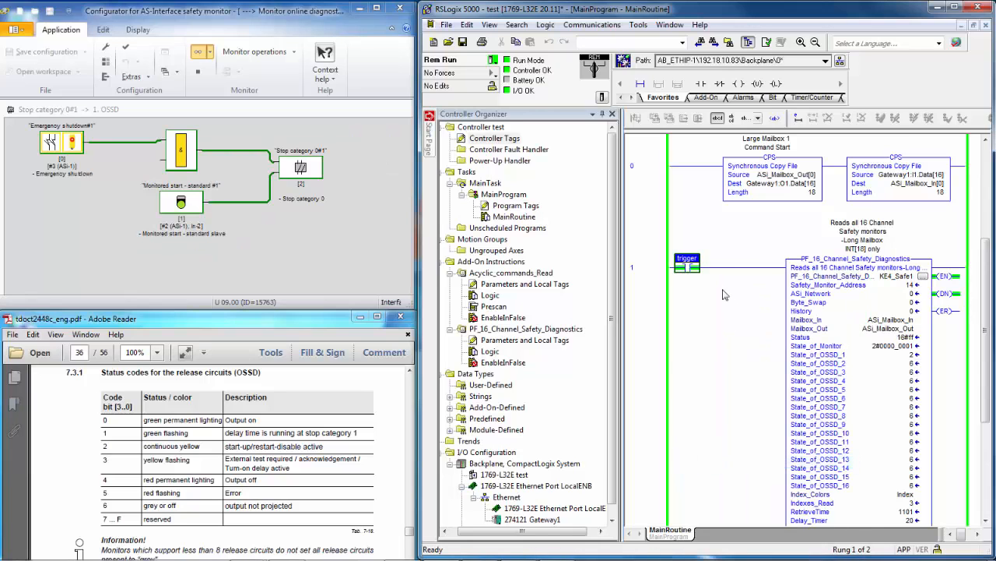
- Re-trigger the PF_16_Channel_Safety_Diagnostics AOI via Toggle Bit on the trigger contact
{"action": "right_click", "coordinate": [687, 266]}
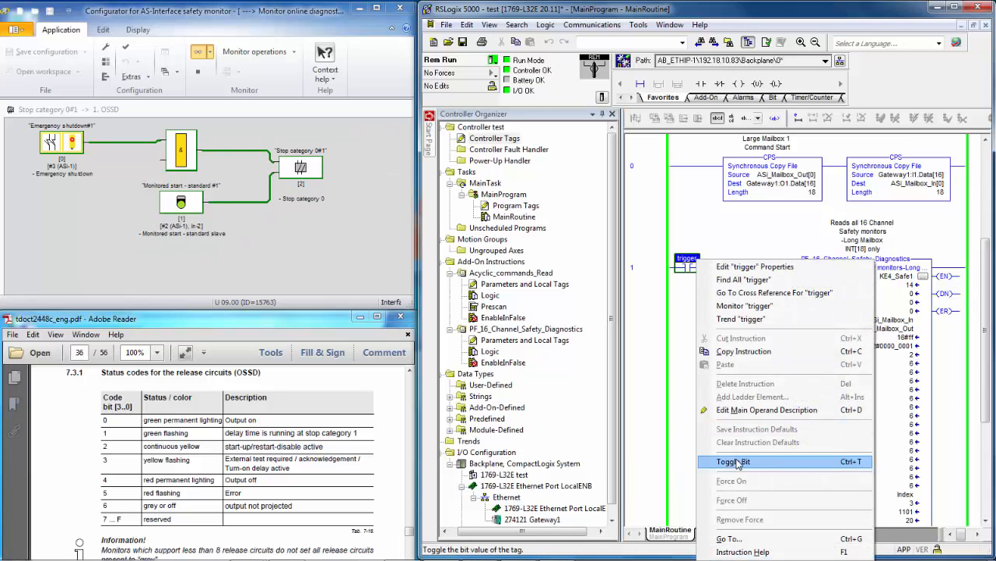
{"action": "left_click", "coordinate": [733, 461]}
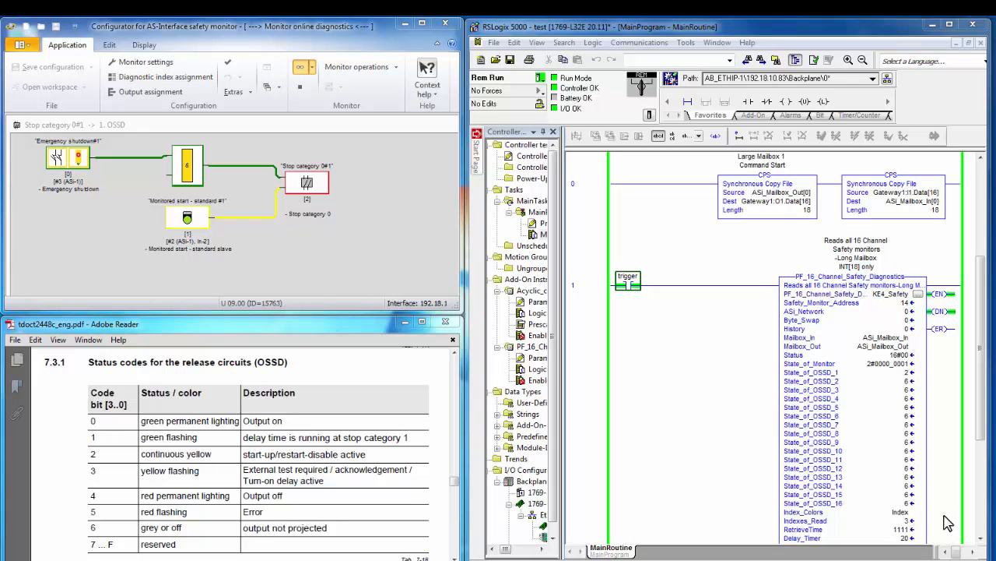
{"action": "mouse_move", "coordinate": [886, 425]}
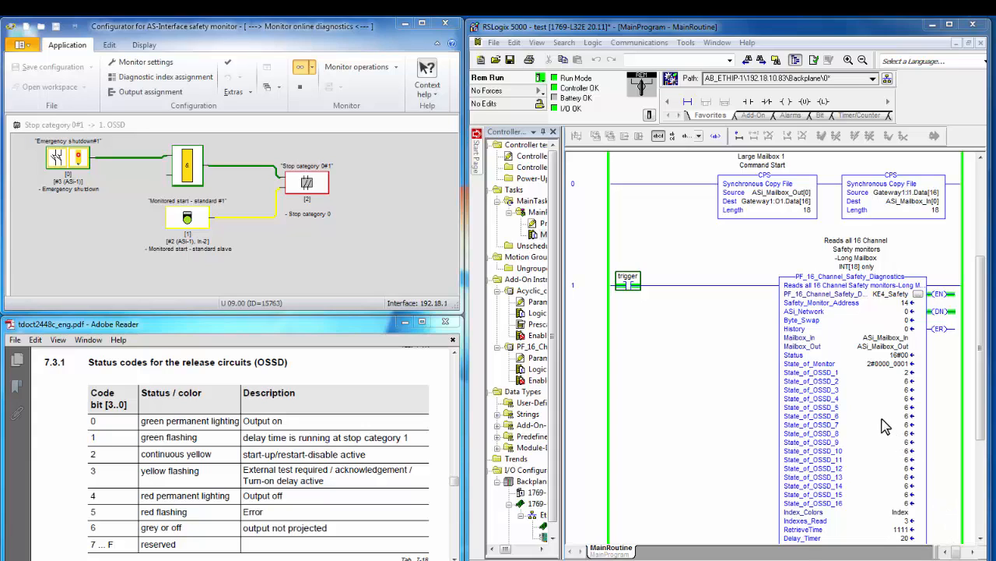
{"action": "mouse_move", "coordinate": [849, 383]}
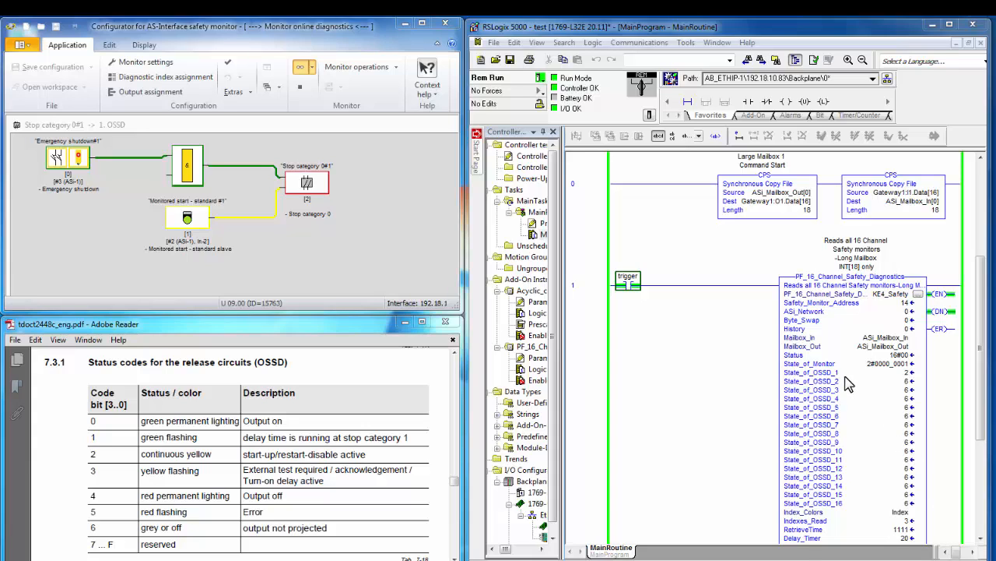
{"action": "mouse_move", "coordinate": [844, 382]}
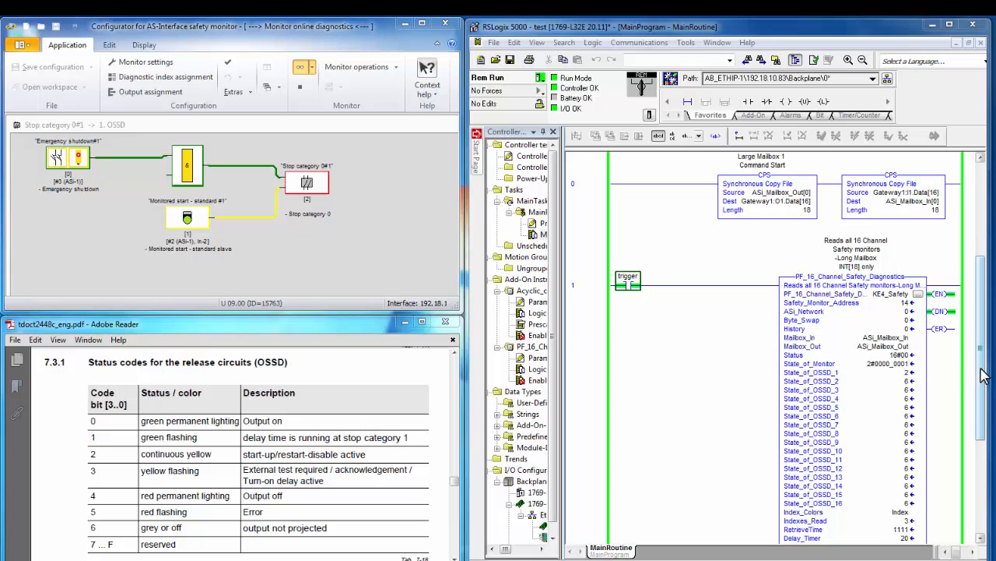
{"action": "scroll", "scroll_direction": "down", "scroll_amount": 3}
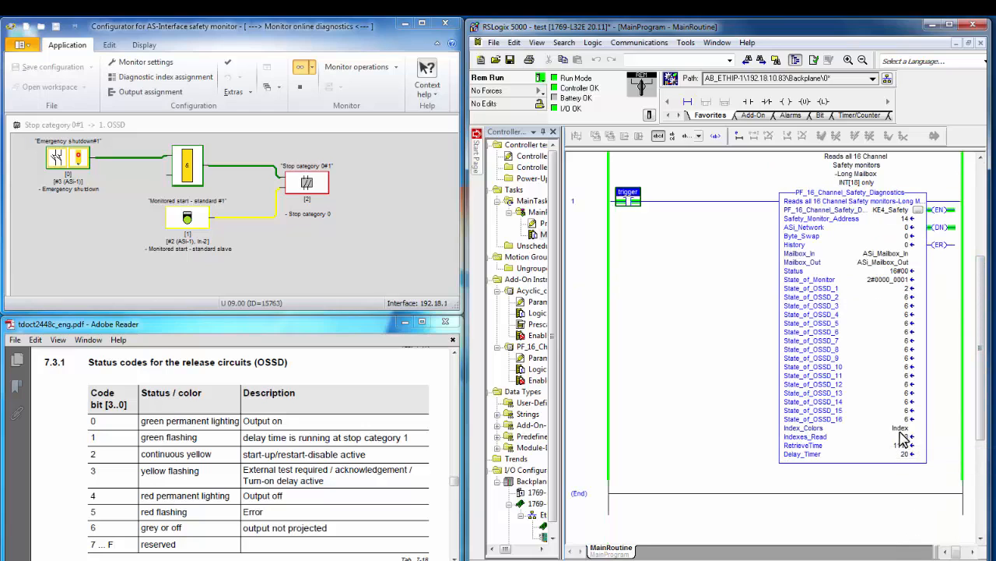
{"action": "mouse_move", "coordinate": [903, 435]}
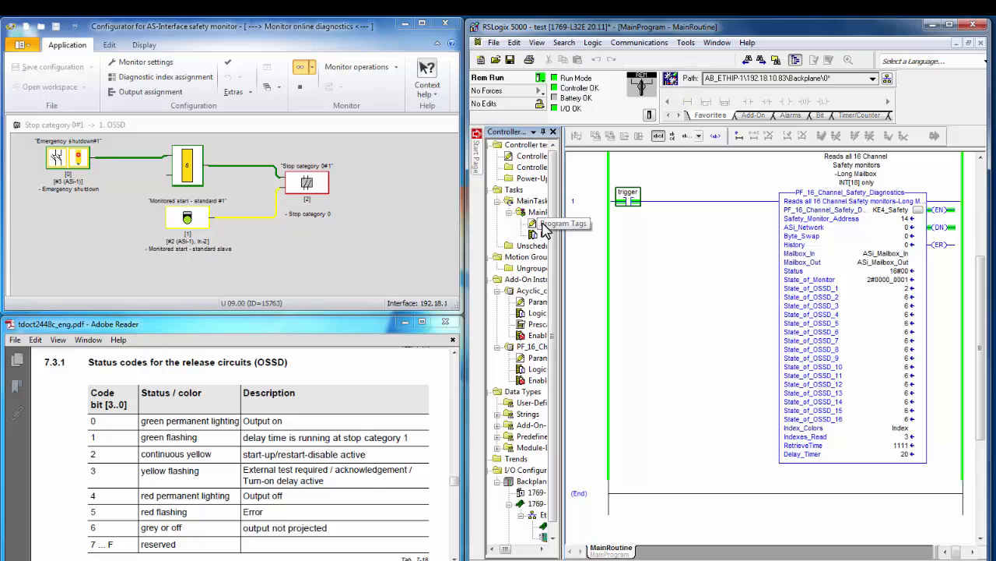
{"action": "left_click", "coordinate": [564, 224]}
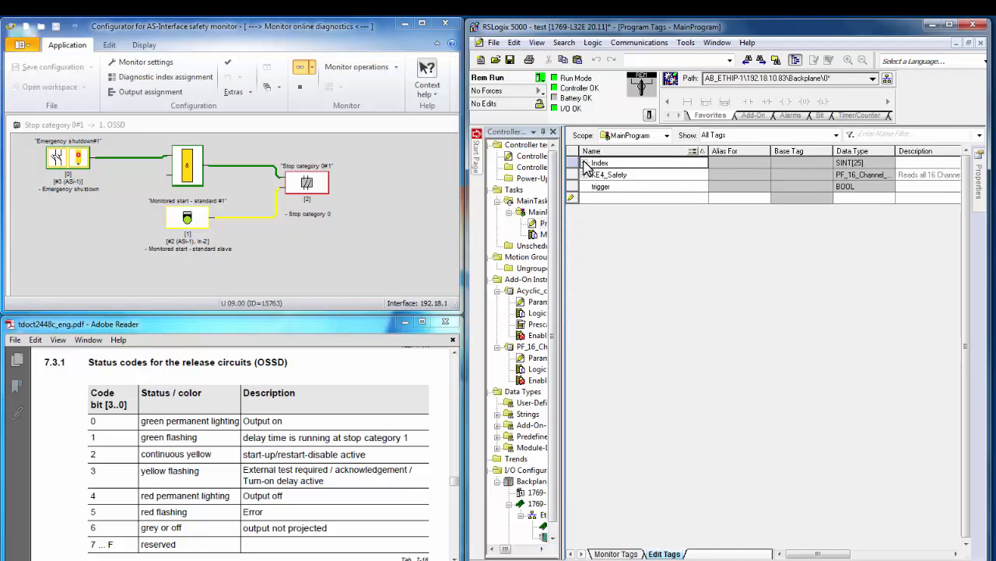
{"action": "left_click", "coordinate": [582, 164]}
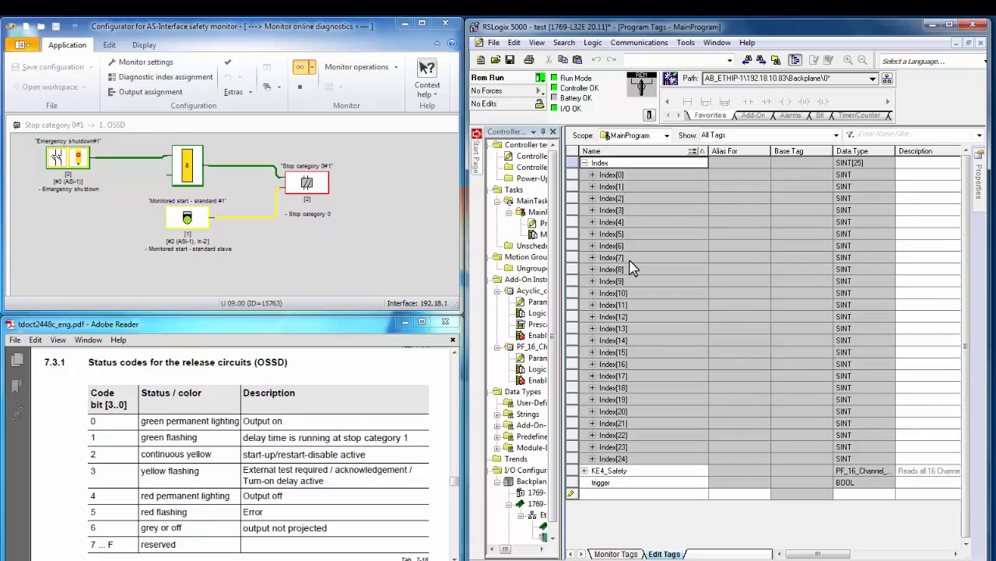
{"action": "mouse_move", "coordinate": [632, 232]}
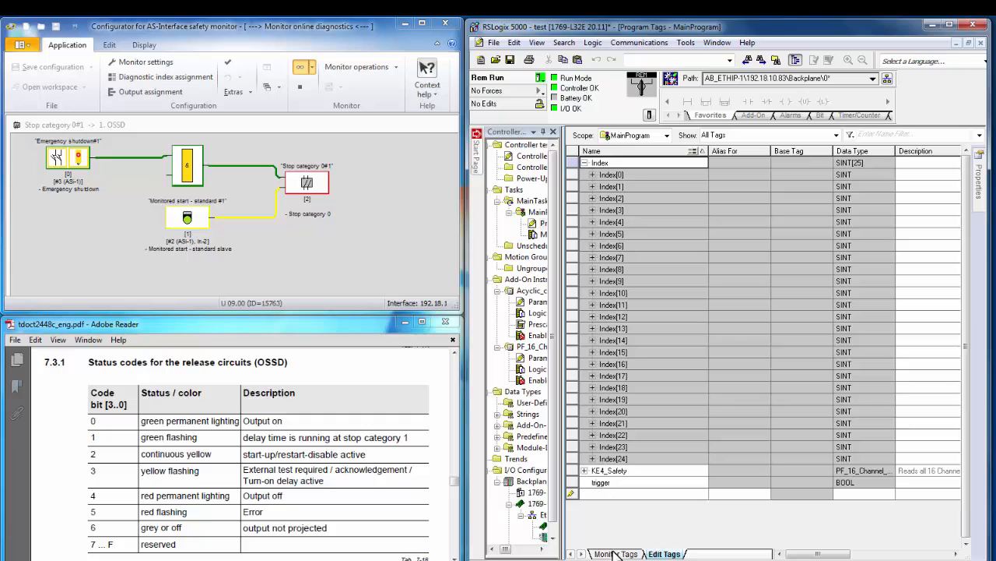
{"action": "left_click", "coordinate": [616, 555]}
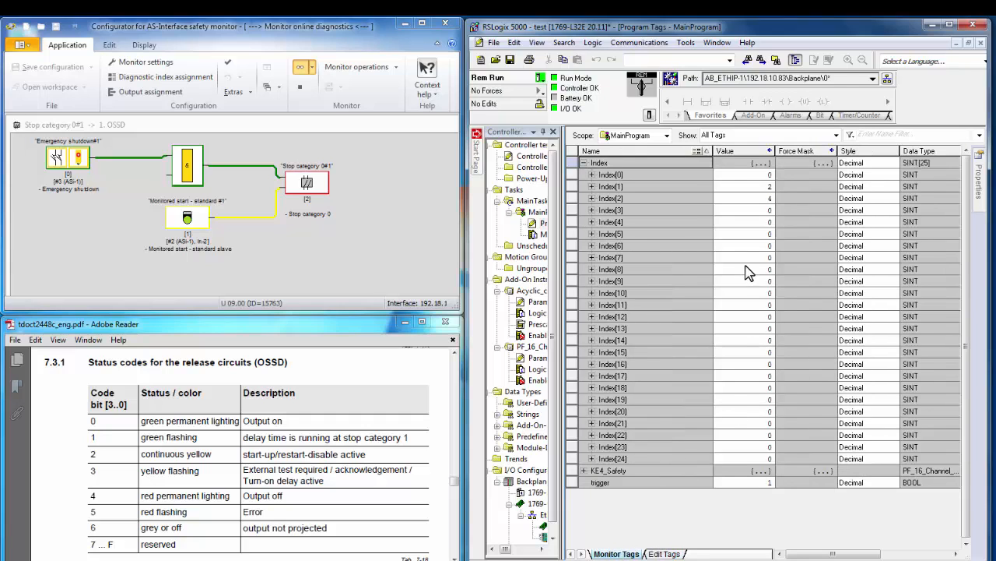
{"action": "mouse_move", "coordinate": [741, 184]}
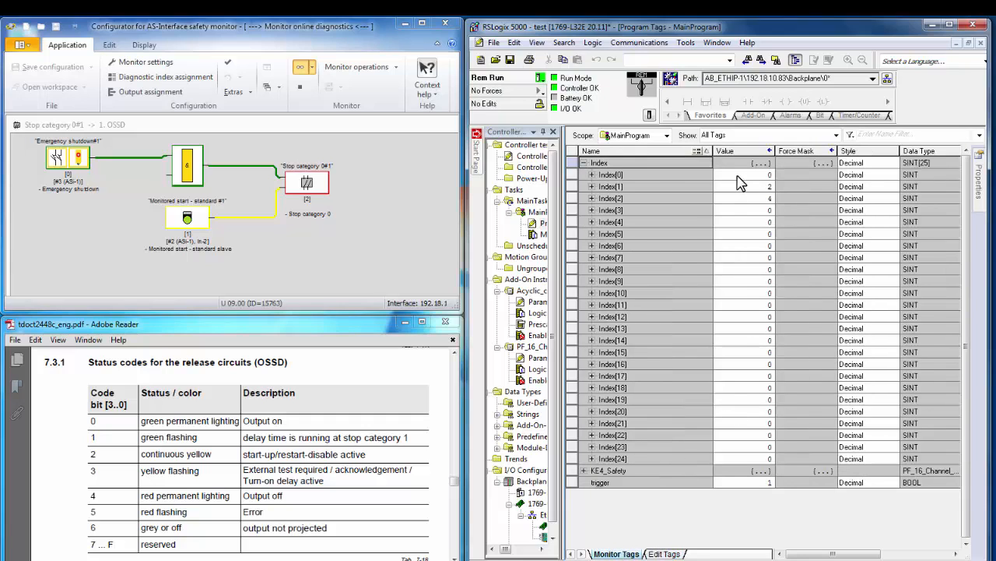
{"action": "mouse_move", "coordinate": [613, 184]}
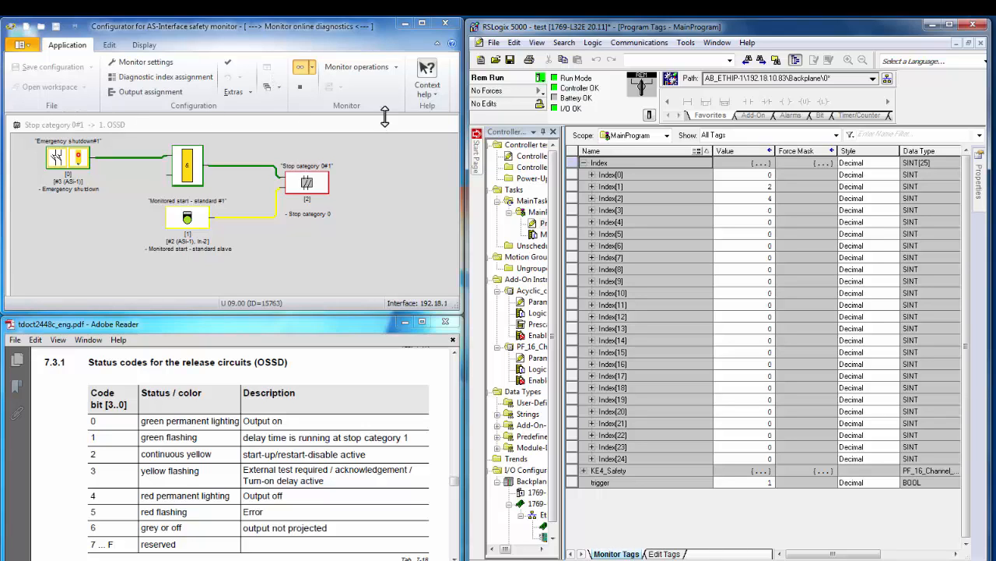
{"action": "mouse_move", "coordinate": [106, 287]}
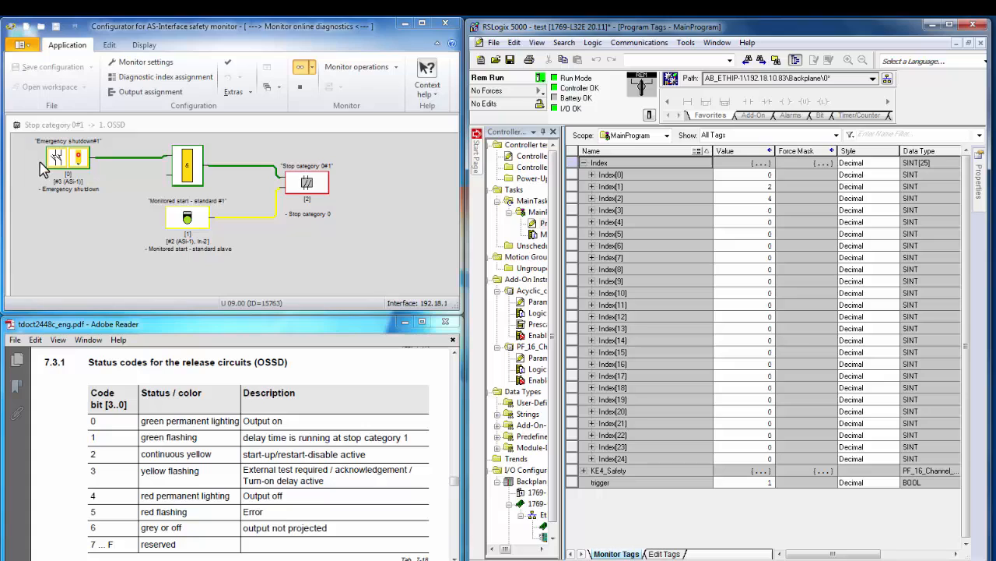
{"action": "mouse_move", "coordinate": [202, 234]}
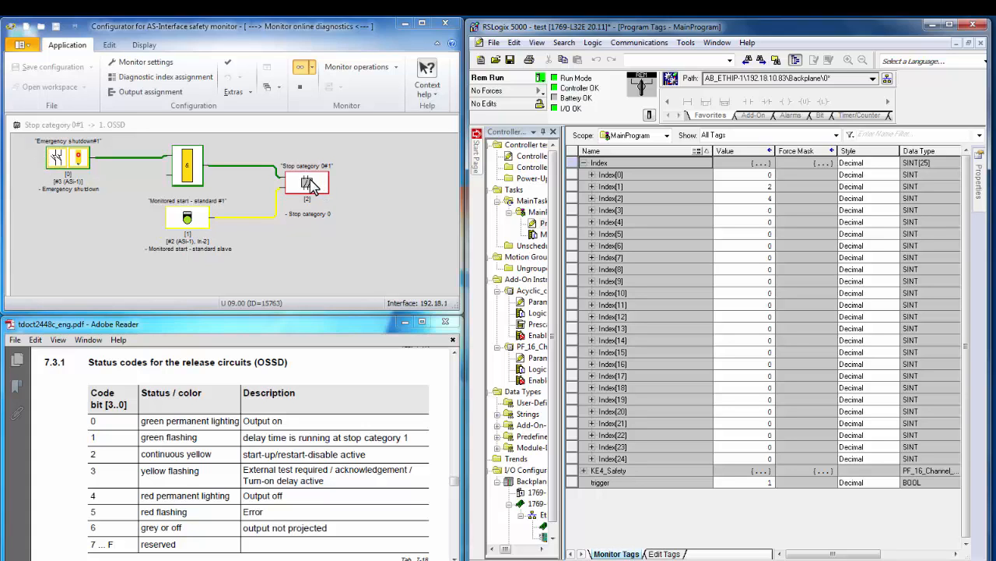
{"action": "mouse_move", "coordinate": [305, 187]}
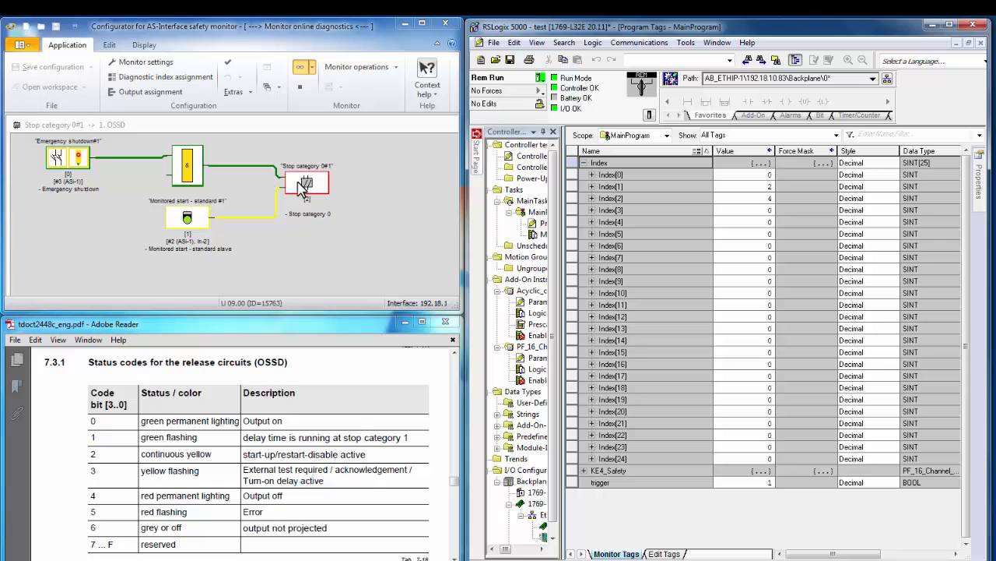
{"action": "mouse_move", "coordinate": [71, 184]}
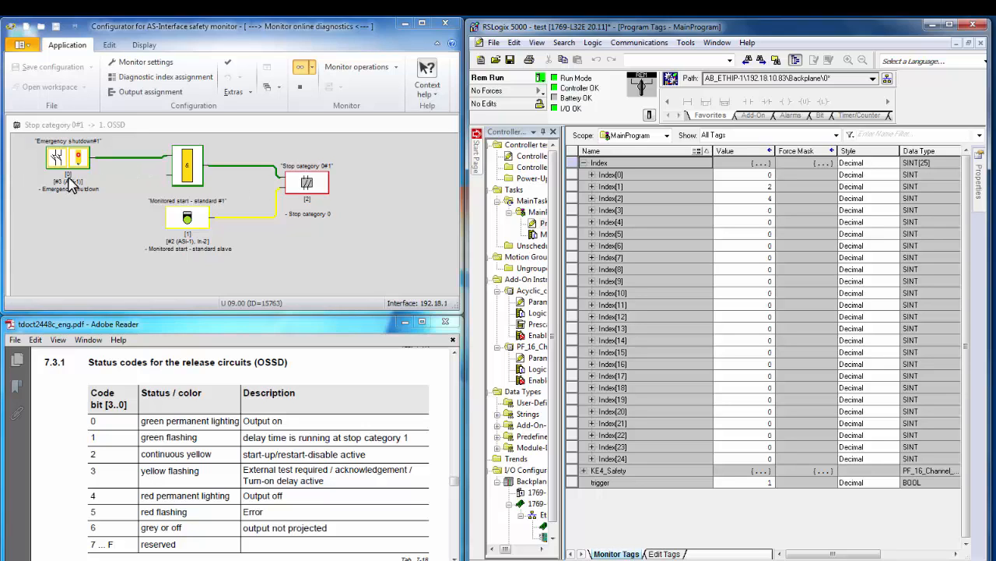
{"action": "mouse_move", "coordinate": [53, 171]}
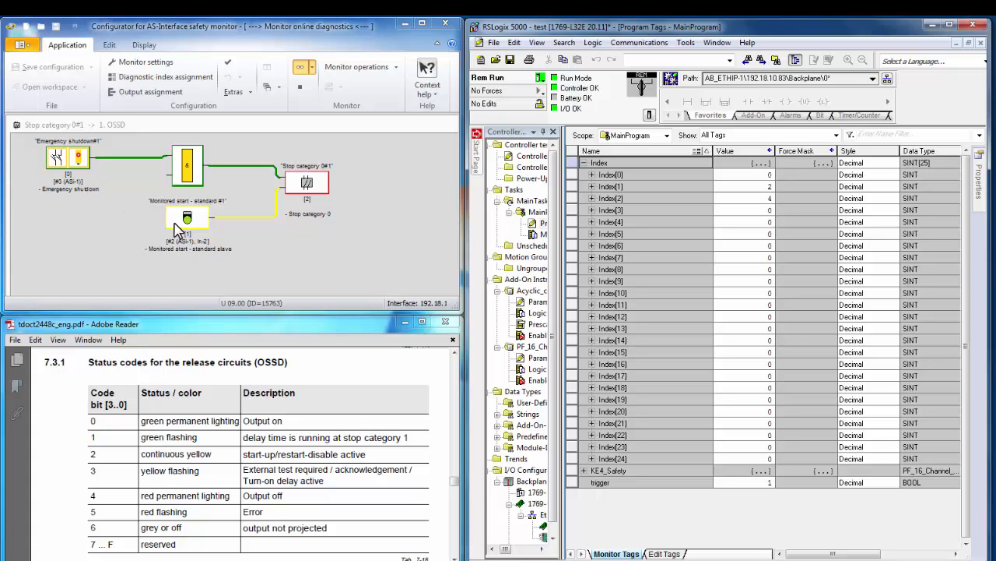
{"action": "mouse_move", "coordinate": [324, 196]}
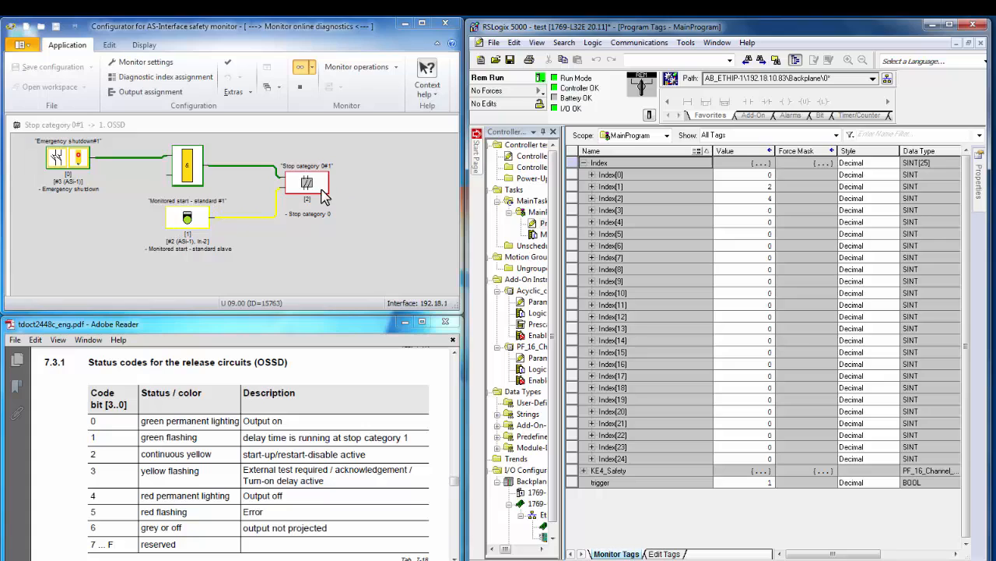
{"action": "mouse_move", "coordinate": [314, 197]}
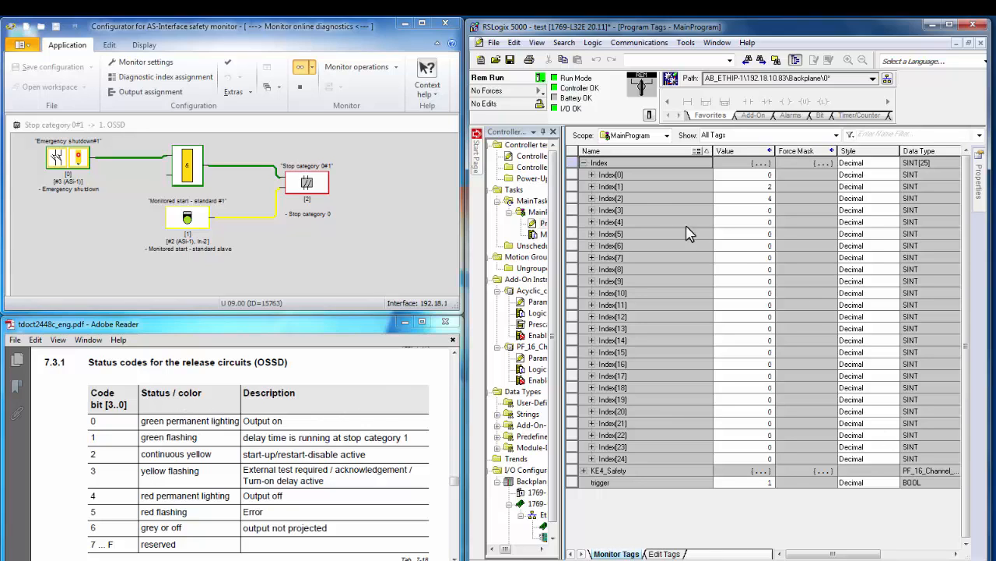
{"action": "mouse_move", "coordinate": [172, 215]}
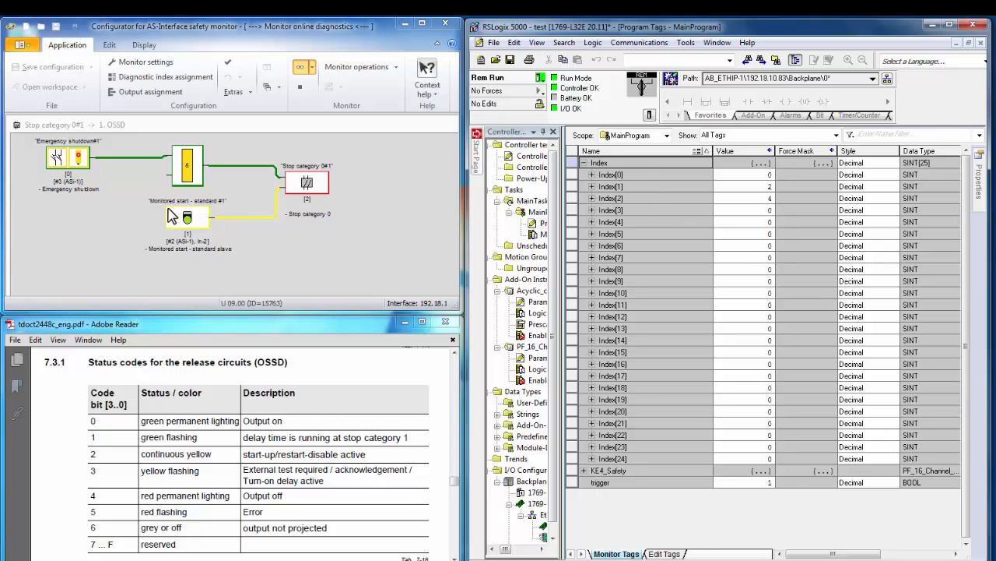
{"action": "mouse_move", "coordinate": [196, 235]}
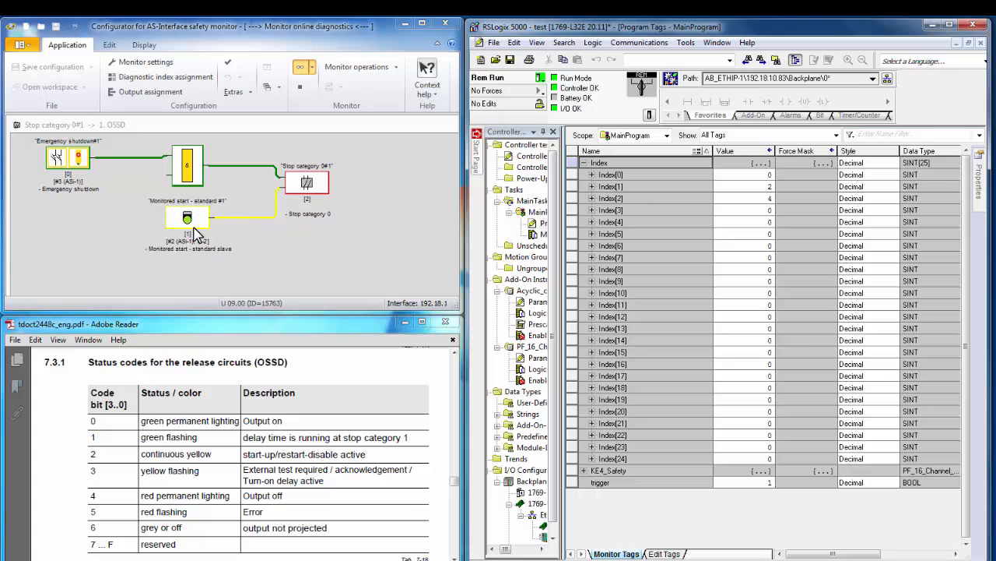
{"action": "mouse_move", "coordinate": [158, 237]}
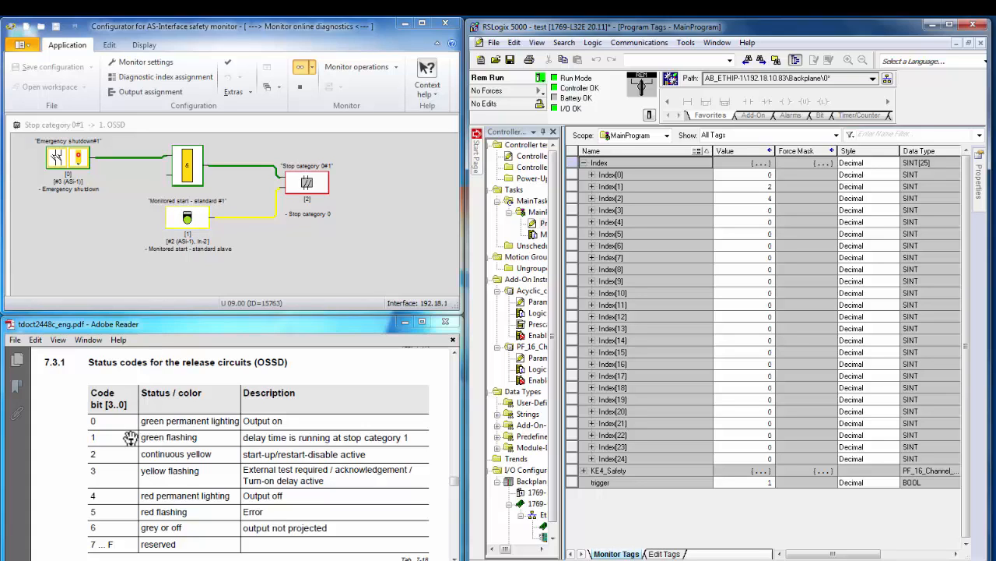
{"action": "mouse_move", "coordinate": [112, 458]}
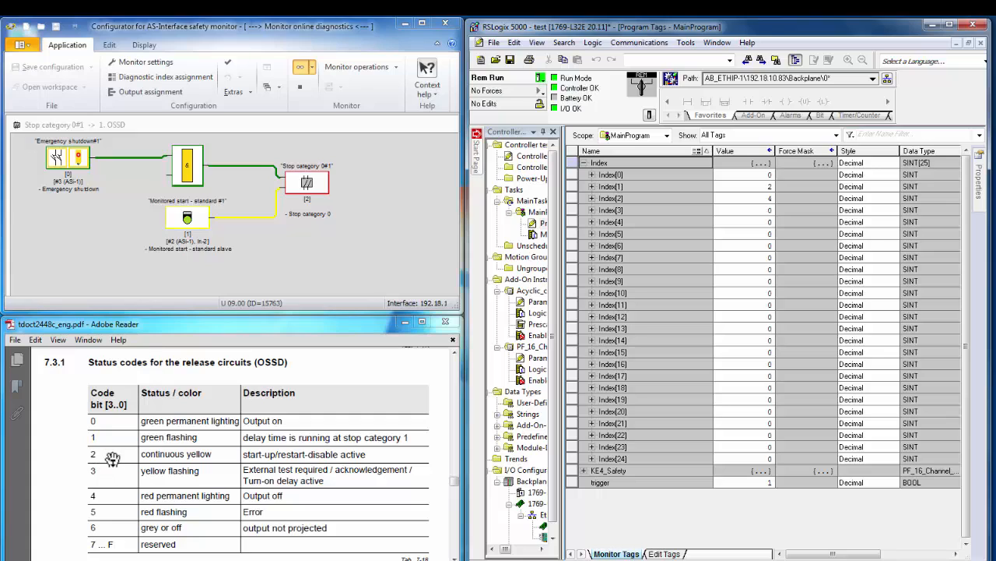
{"action": "mouse_move", "coordinate": [199, 454]}
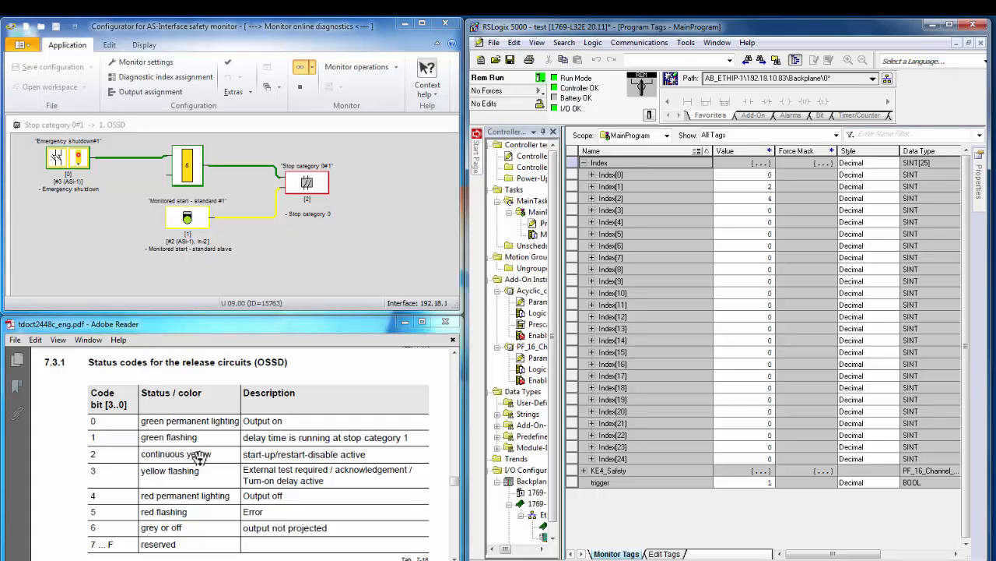
{"action": "mouse_move", "coordinate": [750, 196]}
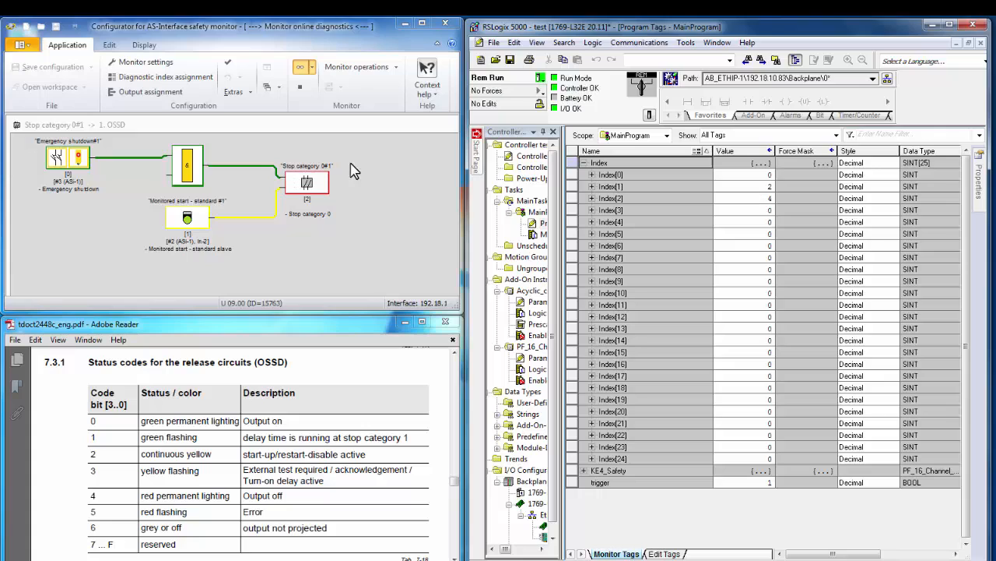
{"action": "mouse_move", "coordinate": [304, 203]}
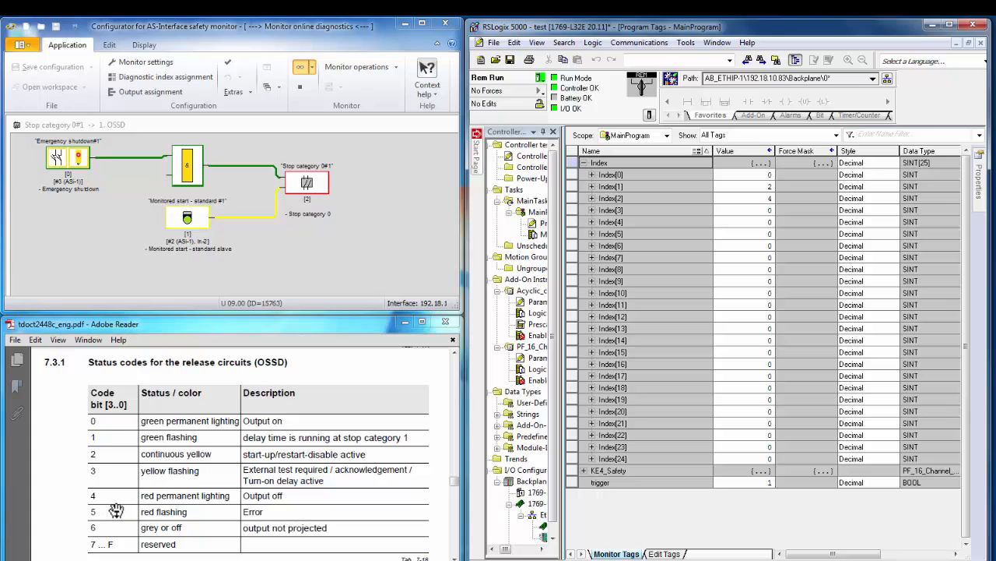
{"action": "mouse_move", "coordinate": [119, 500]}
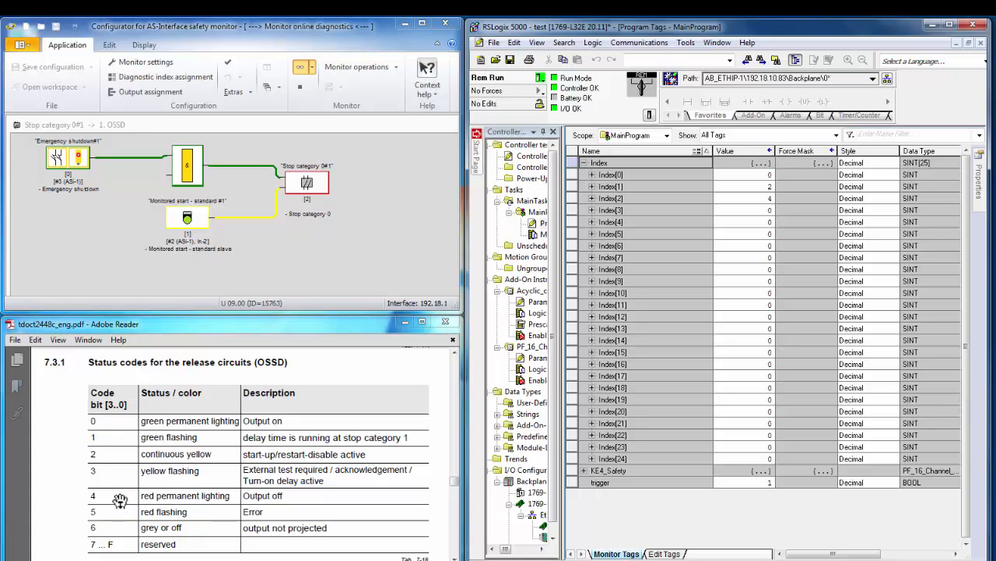
{"action": "mouse_move", "coordinate": [294, 195]}
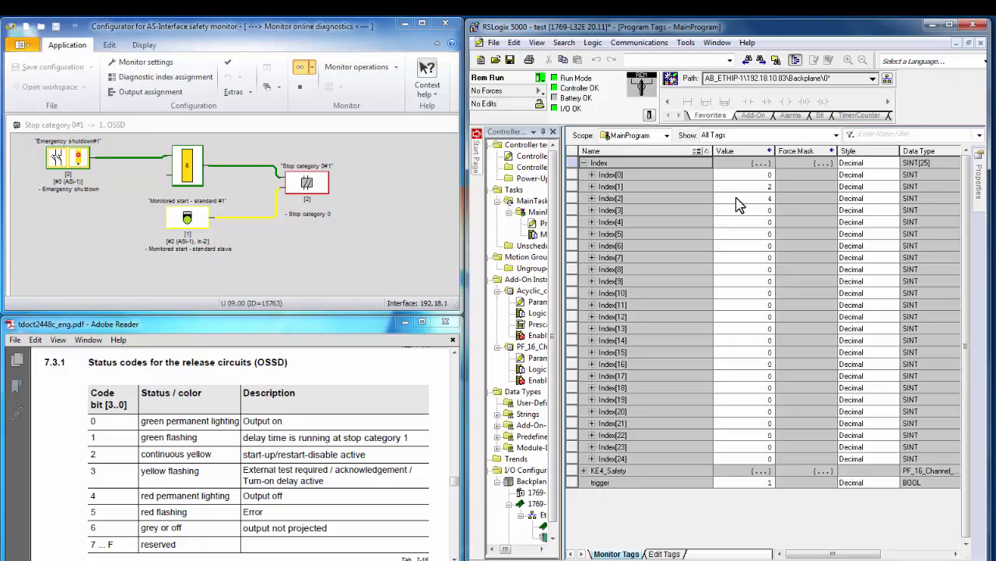
{"action": "mouse_move", "coordinate": [739, 214]}
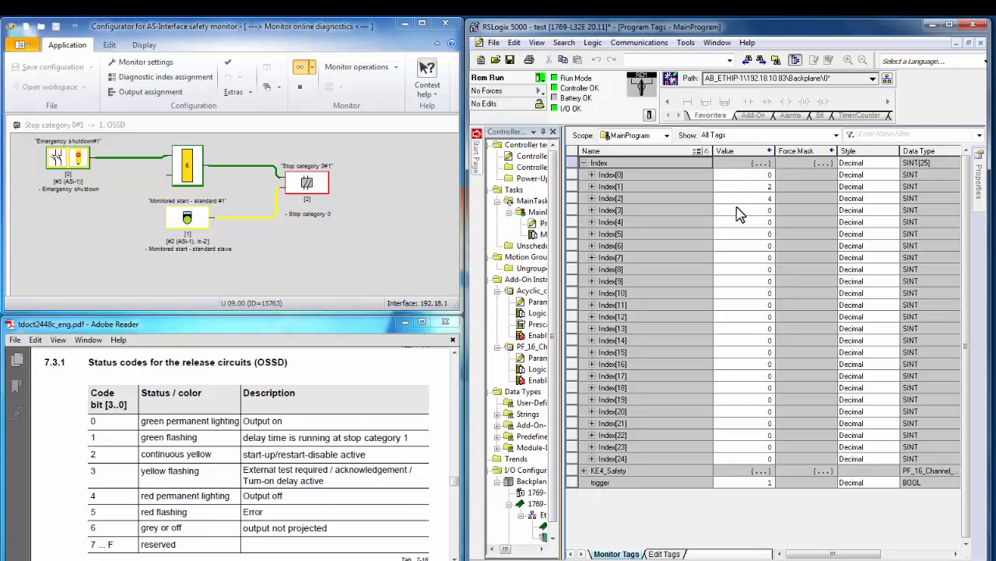
{"action": "mouse_move", "coordinate": [740, 209]}
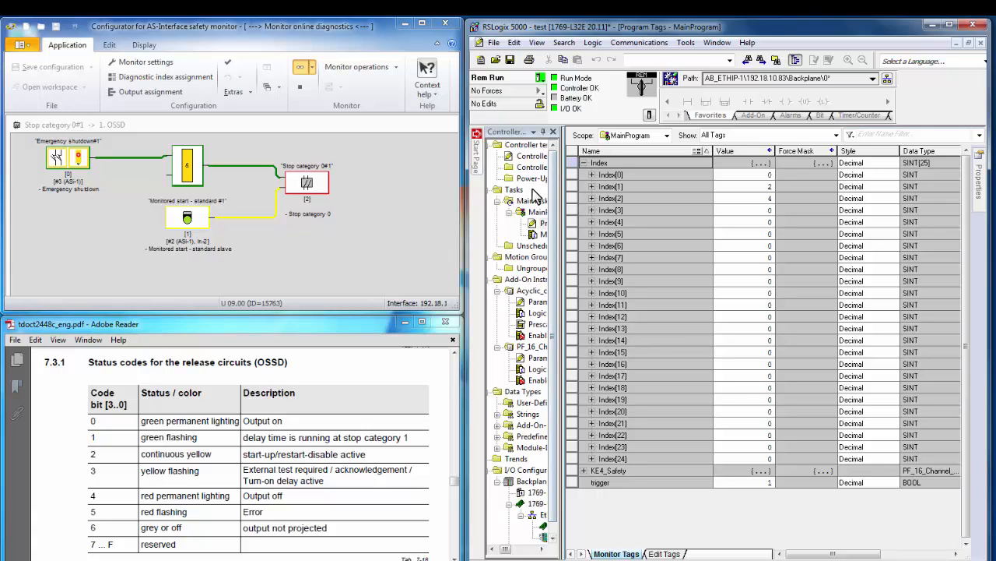
{"action": "mouse_move", "coordinate": [542, 234]}
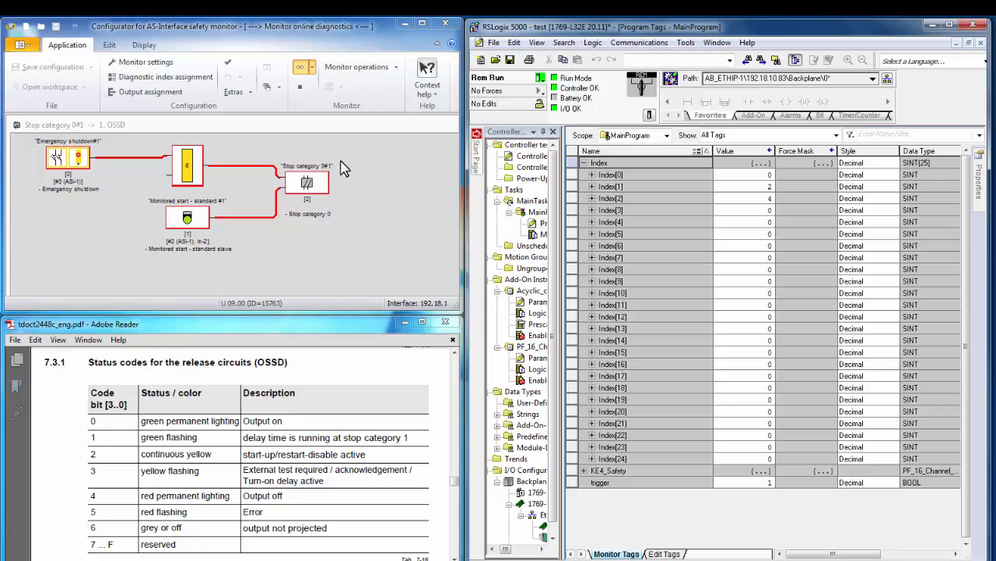
{"action": "mouse_move", "coordinate": [588, 187]}
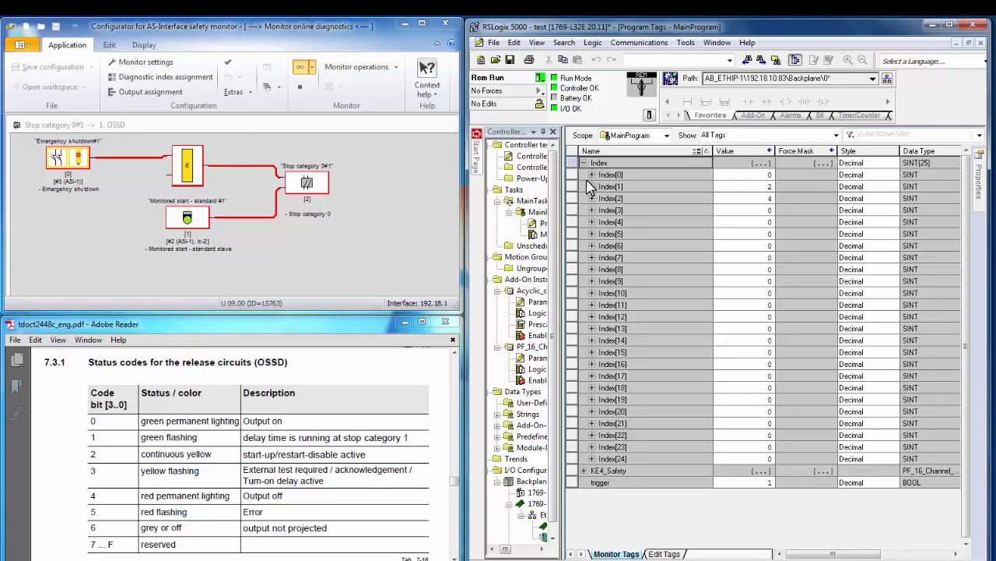
- Toggle the trigger contact bit in MainRoutine and view MainProgram's live Index values in Monitor Tags
{"action": "double_click", "coordinate": [539, 224]}
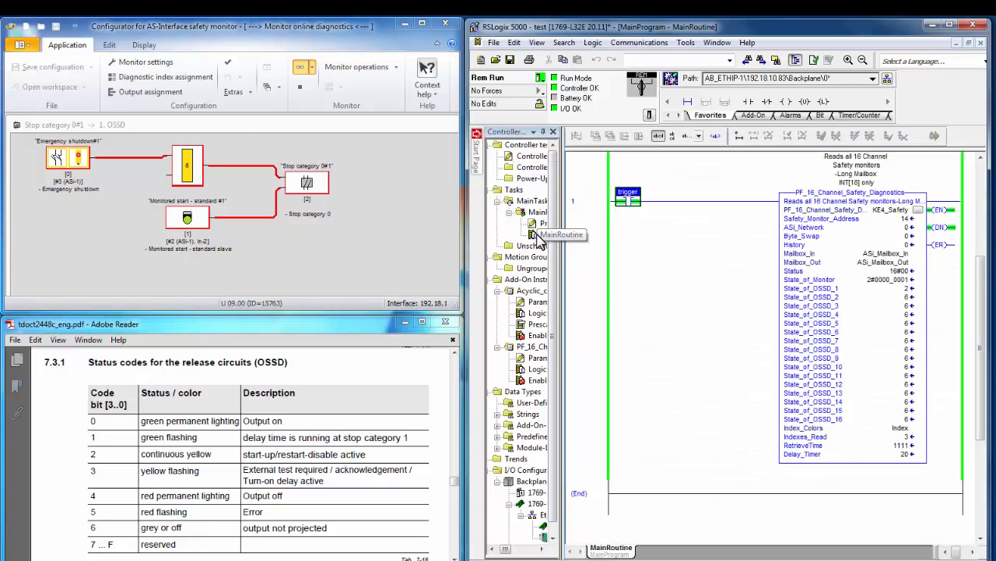
{"action": "mouse_move", "coordinate": [629, 199]}
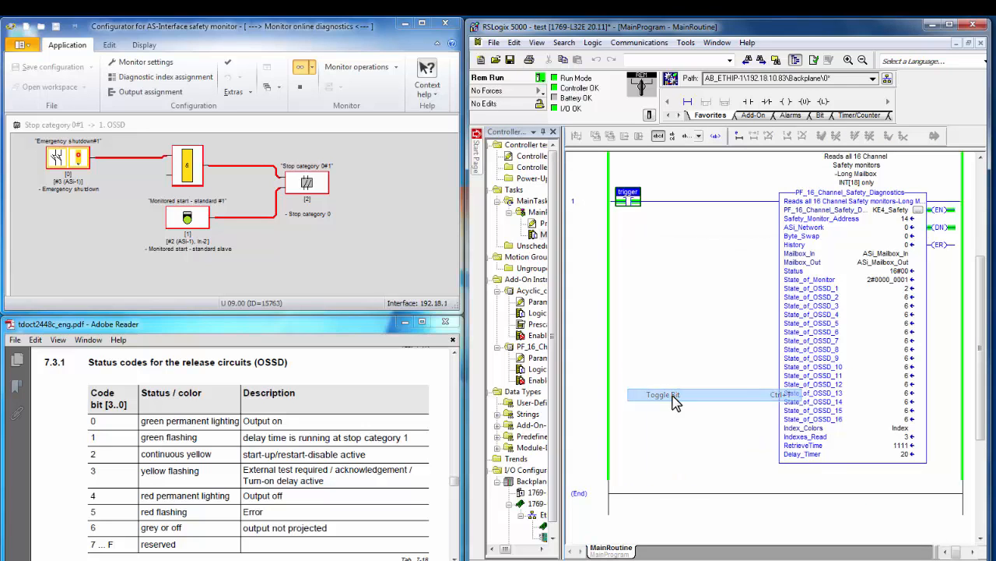
{"action": "right_click", "coordinate": [627, 200]}
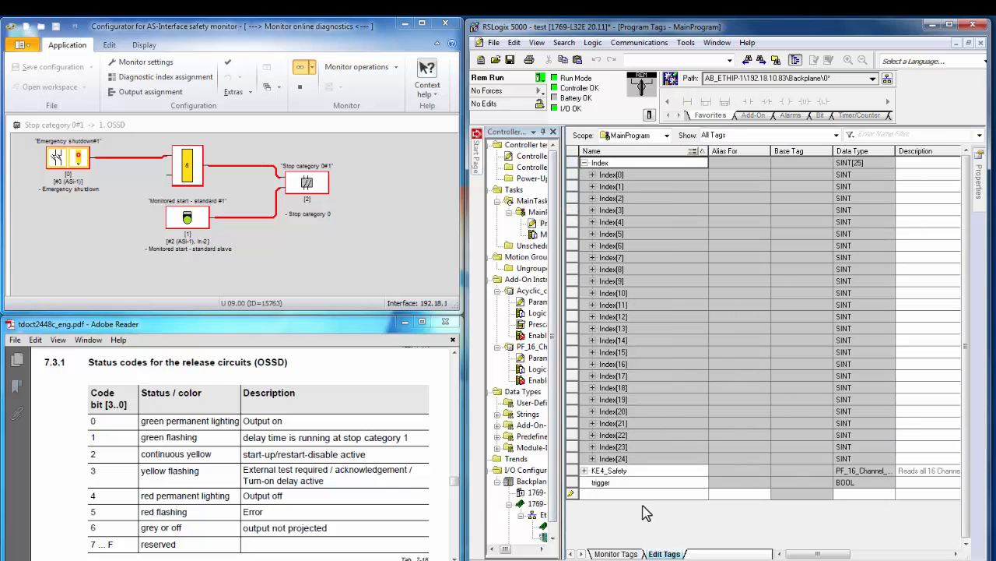
{"action": "left_click", "coordinate": [616, 554]}
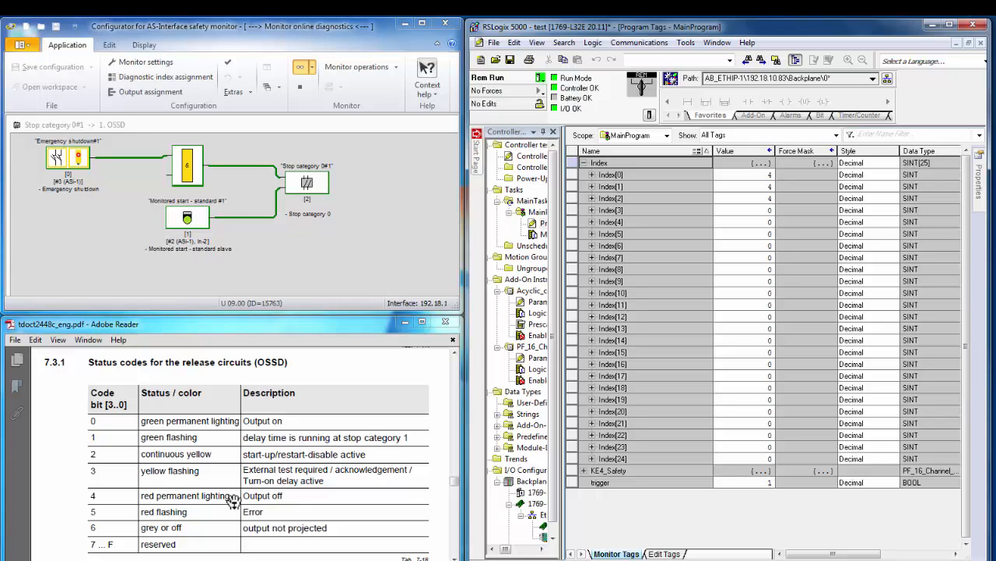
{"action": "mouse_move", "coordinate": [249, 467]}
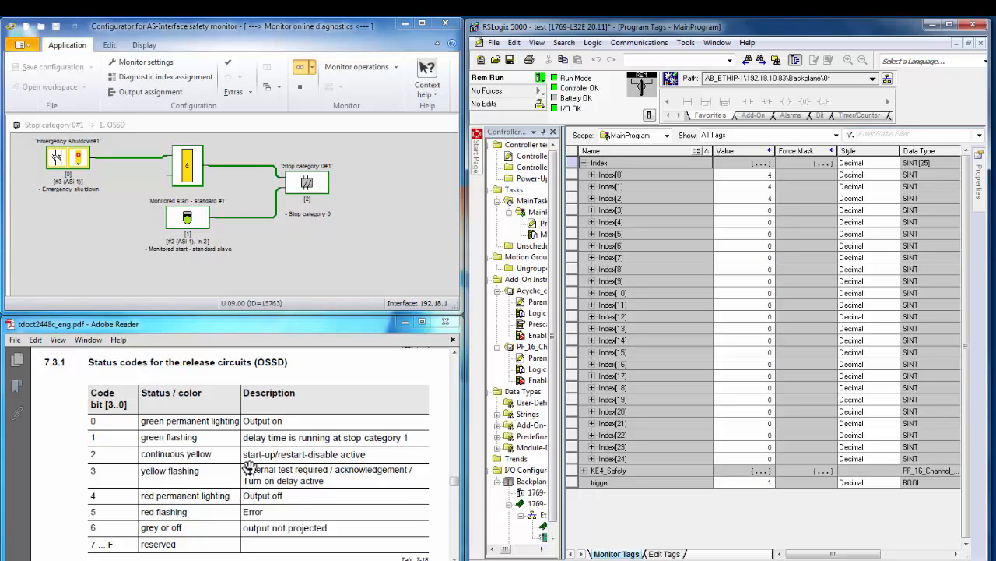
{"action": "mouse_move", "coordinate": [533, 246]}
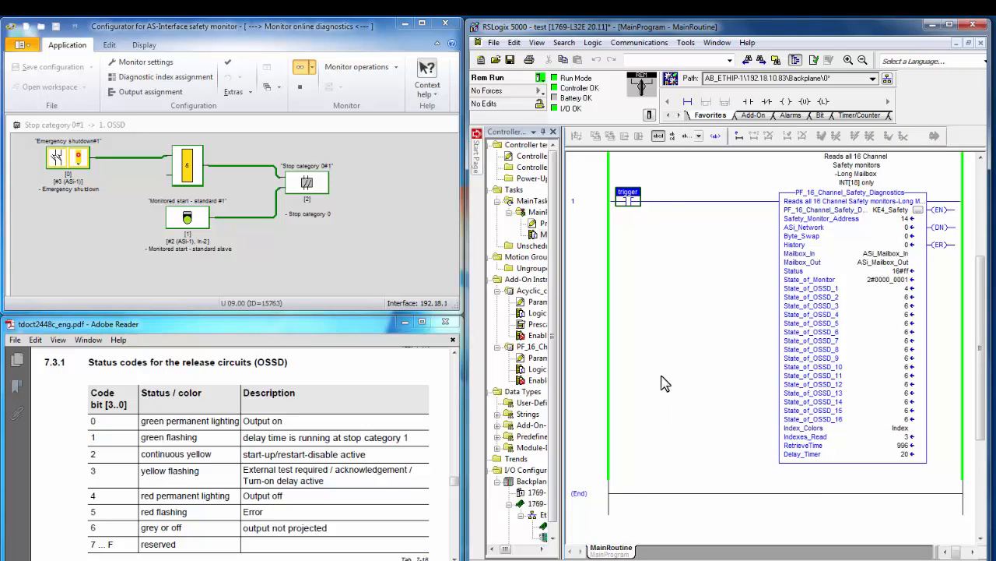
- Toggle the trigger bit, confirm the Index elements read zero in Monitor Tags, and reopen MainRoutine
{"action": "right_click", "coordinate": [629, 196]}
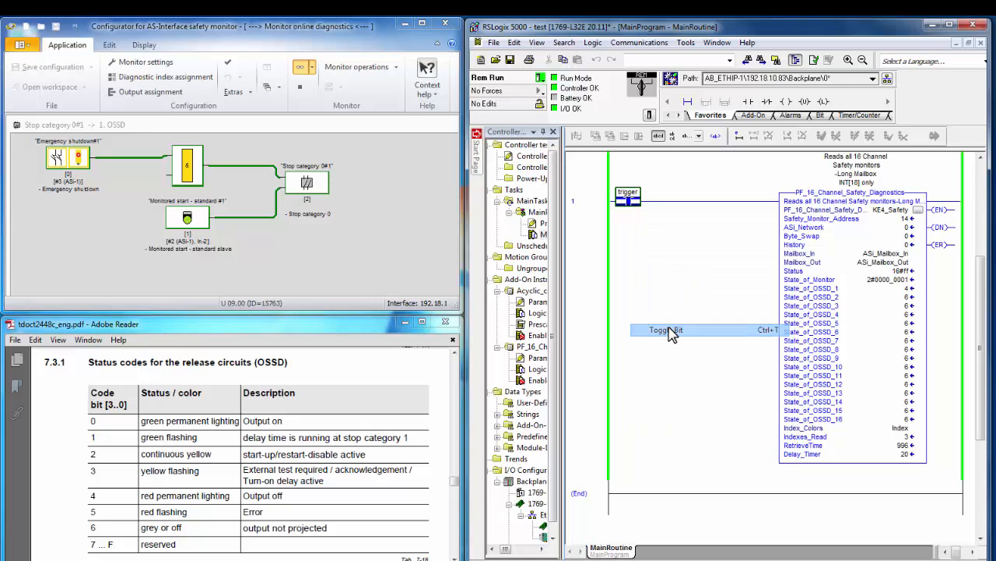
{"action": "left_click", "coordinate": [661, 330]}
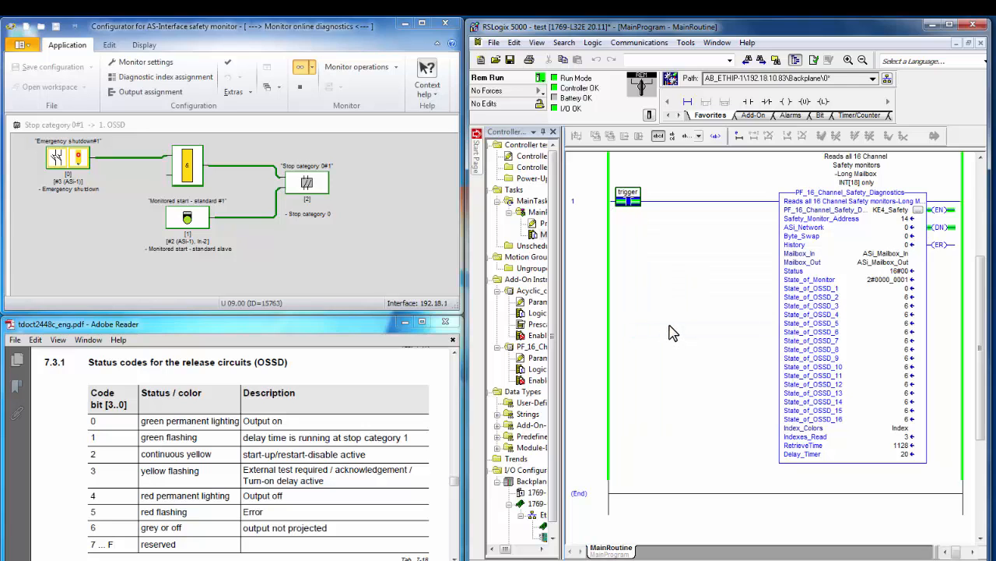
{"action": "mouse_move", "coordinate": [536, 231]}
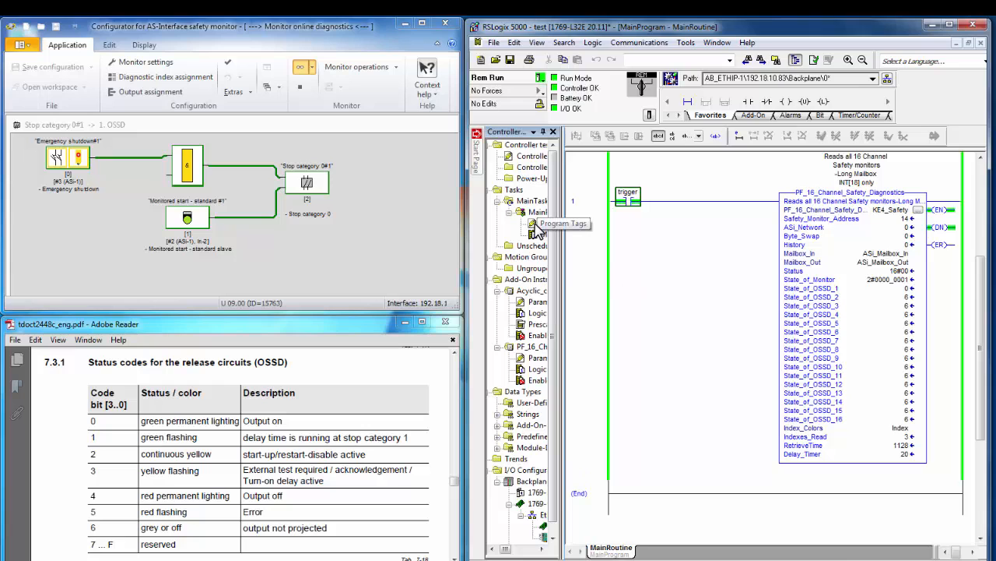
{"action": "left_click", "coordinate": [564, 224]}
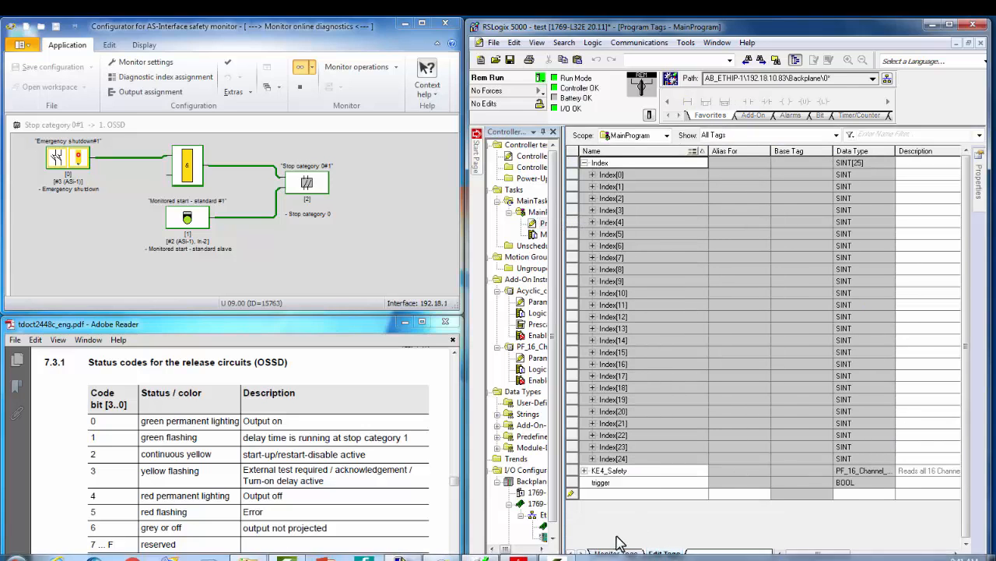
{"action": "left_click", "coordinate": [617, 554]}
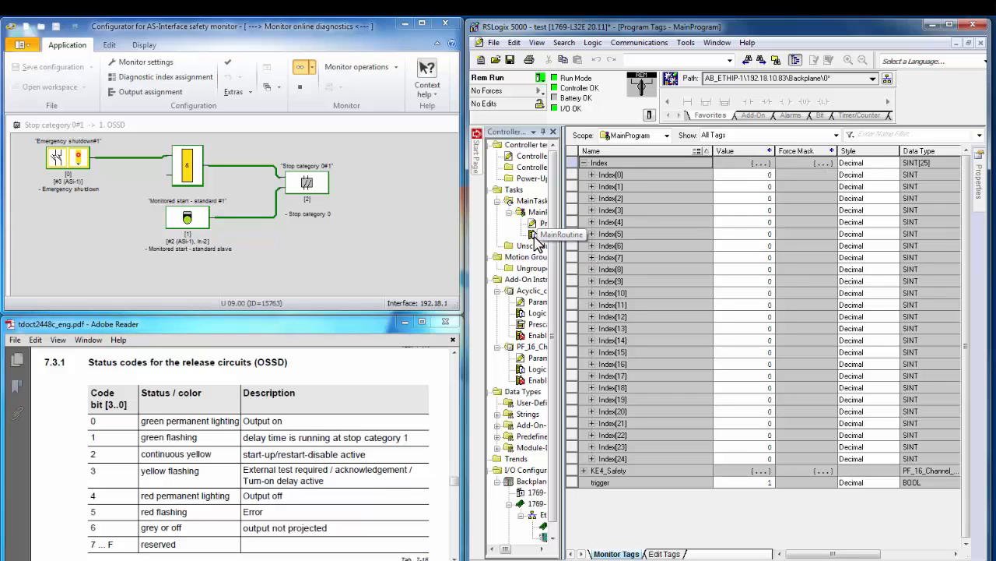
{"action": "double_click", "coordinate": [564, 233]}
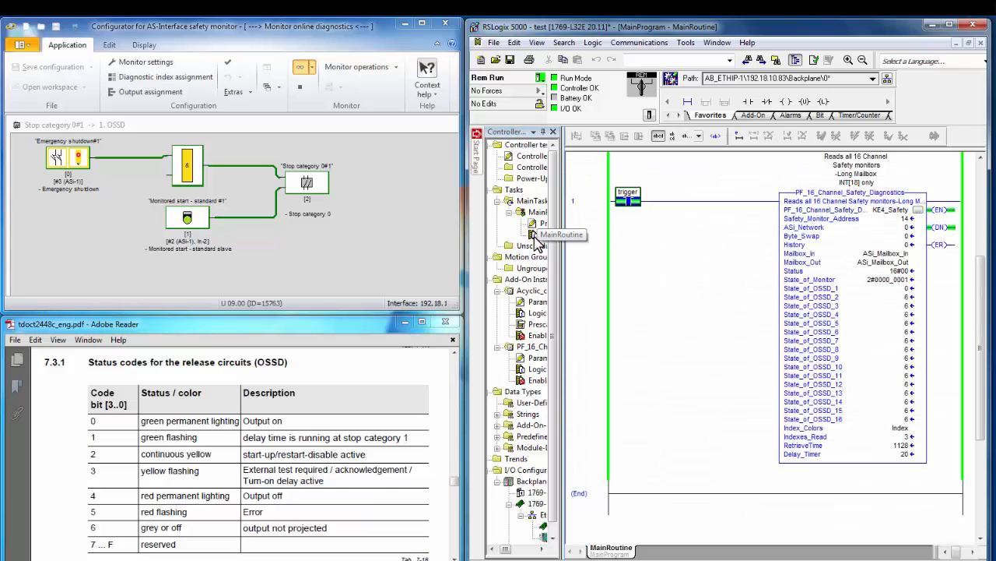